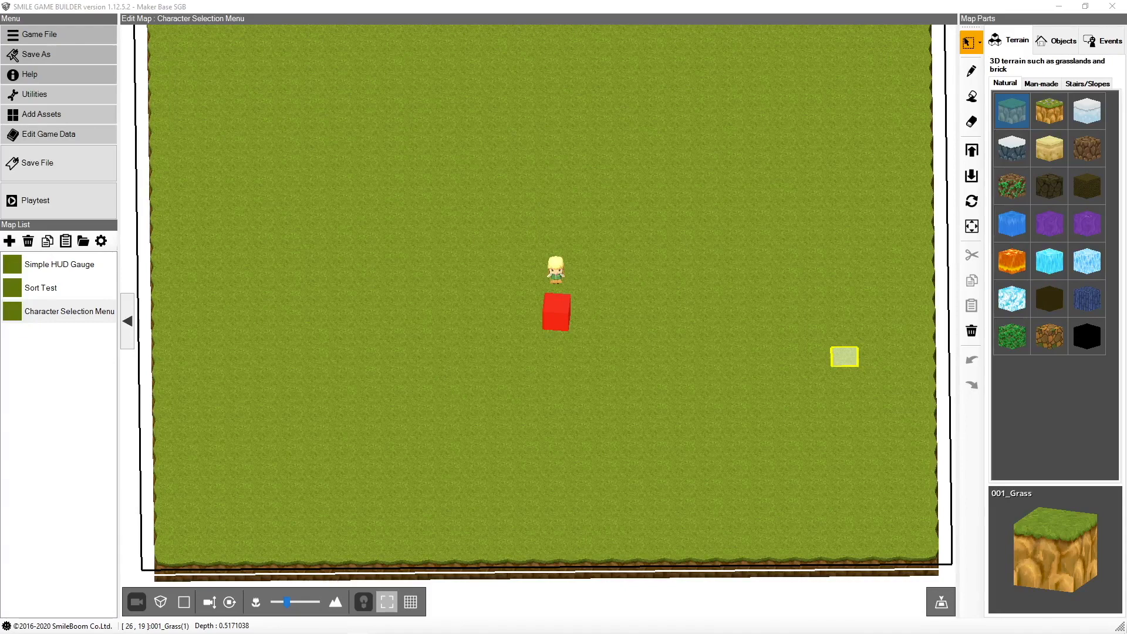
mouse_move(683, 461)
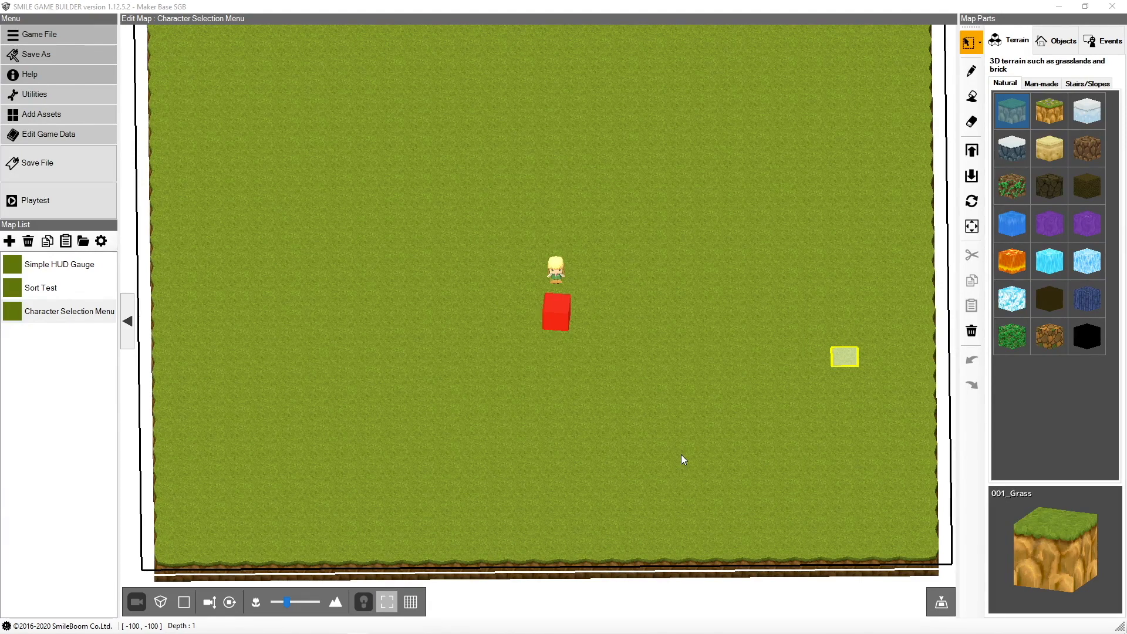
mouse_move(525, 394)
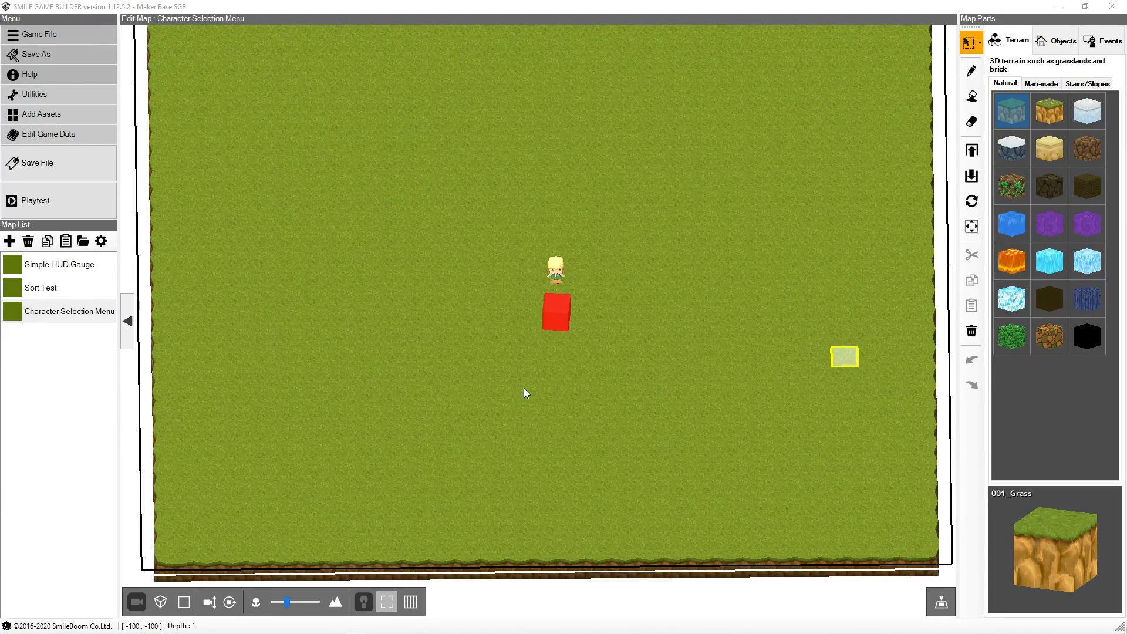
mouse_move(505, 358)
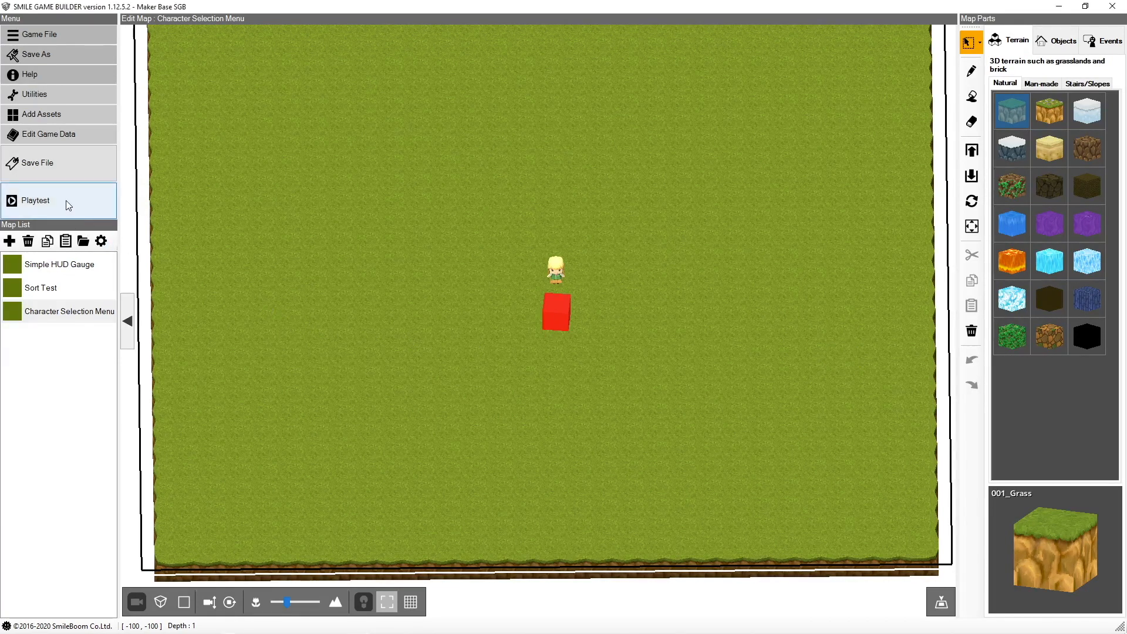
Playtest the map, enable the character menu and pick two character grid slots.
click(36, 200)
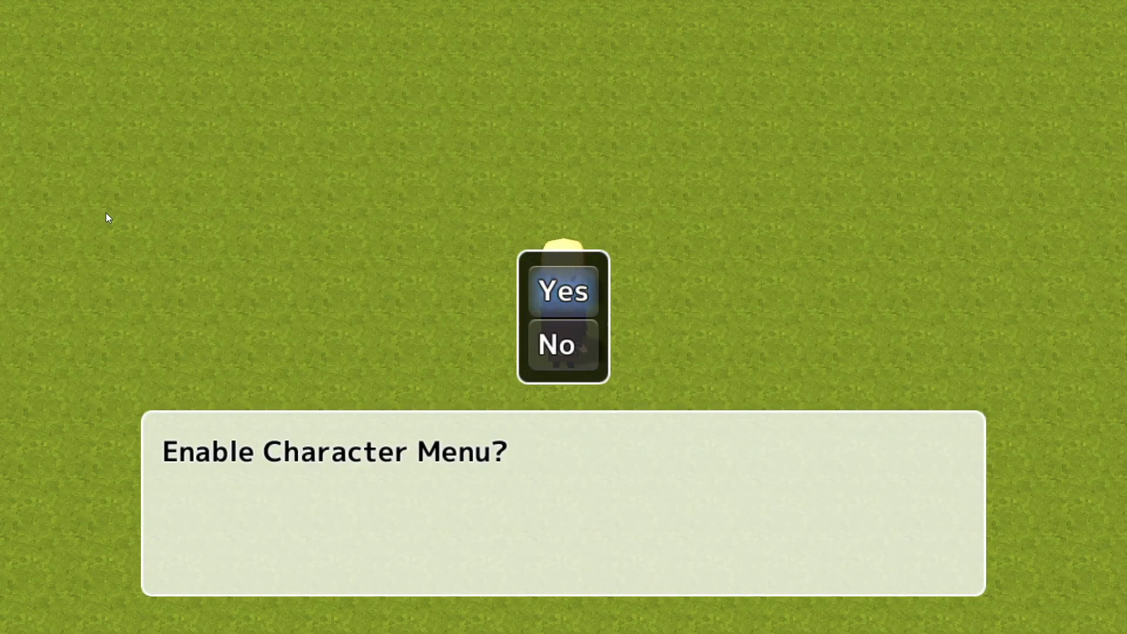
click(563, 291)
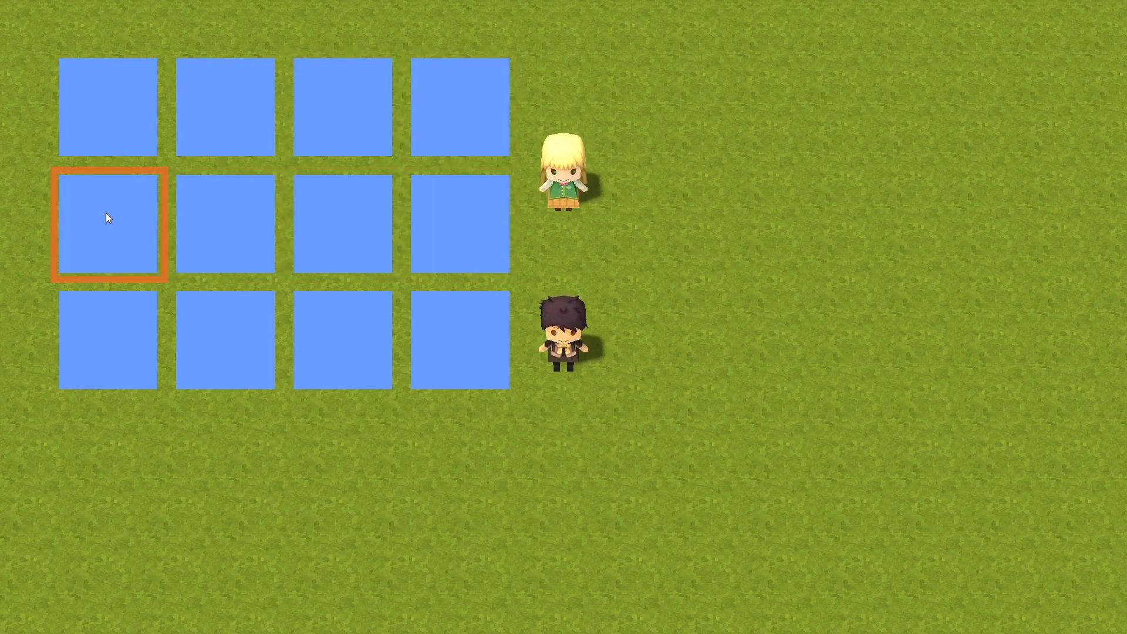
click(460, 106)
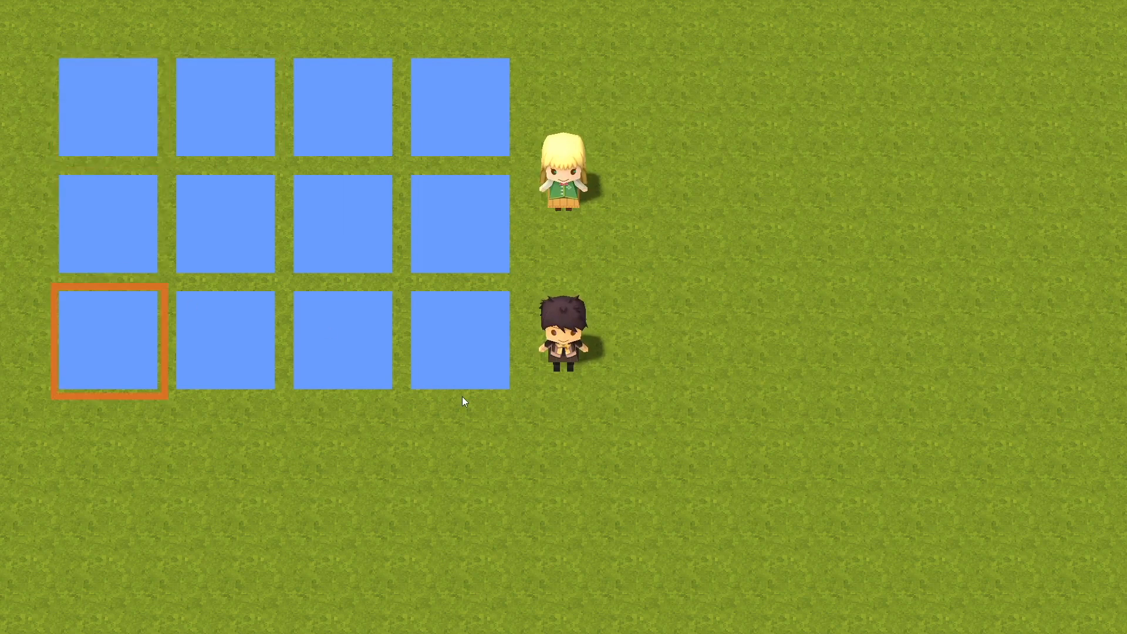
click(342, 111)
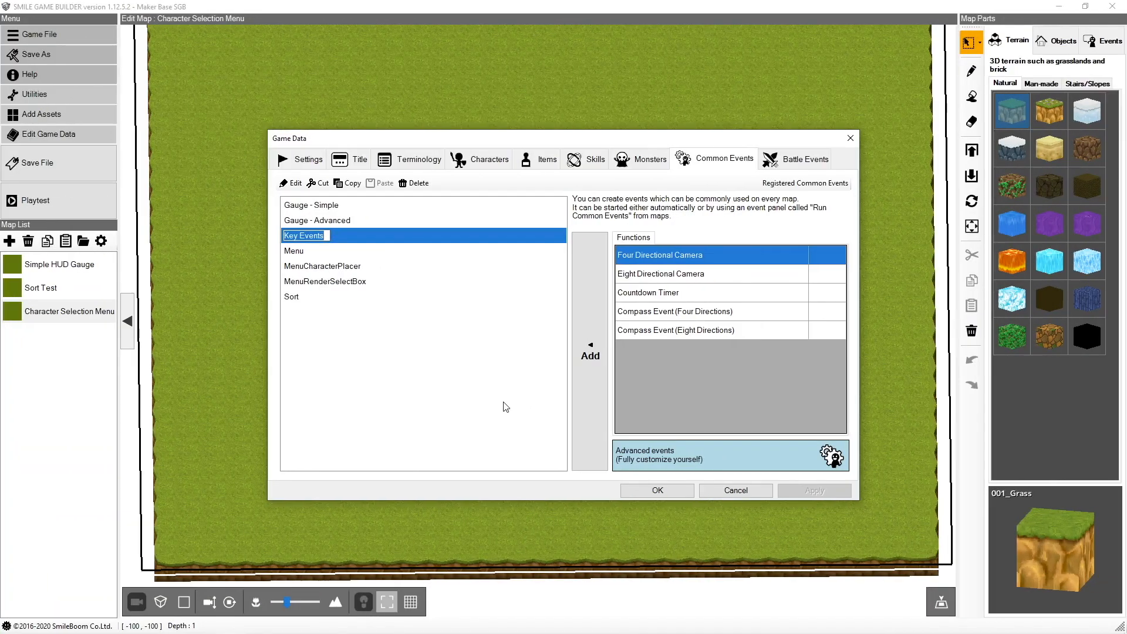
Open the Key Events common event and display the Variables category of event commands.
click(304, 234)
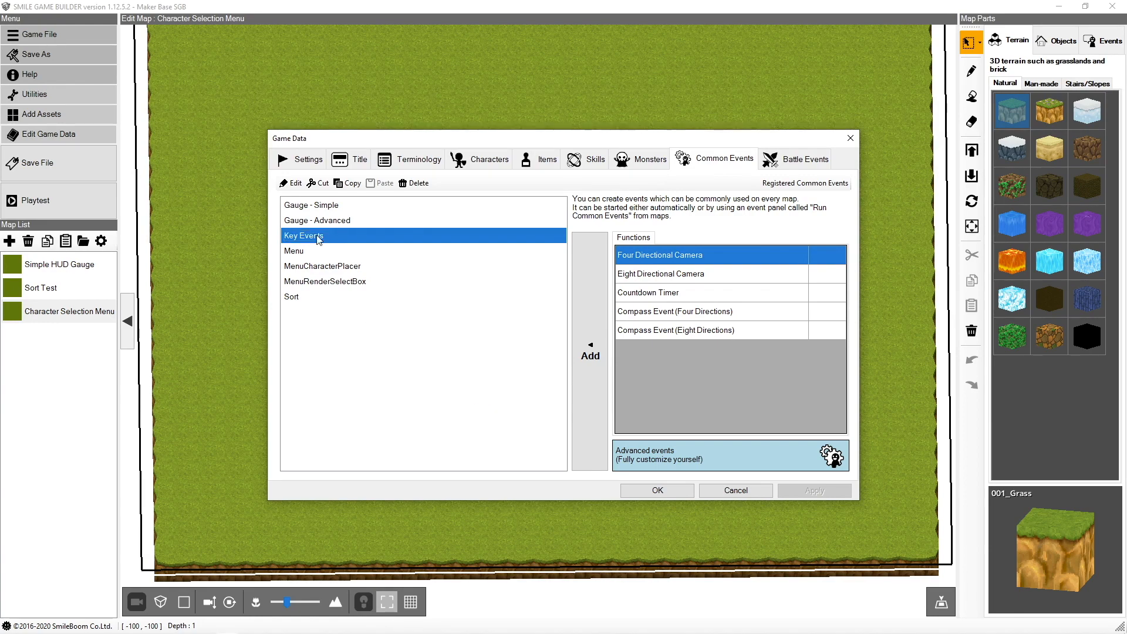
mouse_move(345, 241)
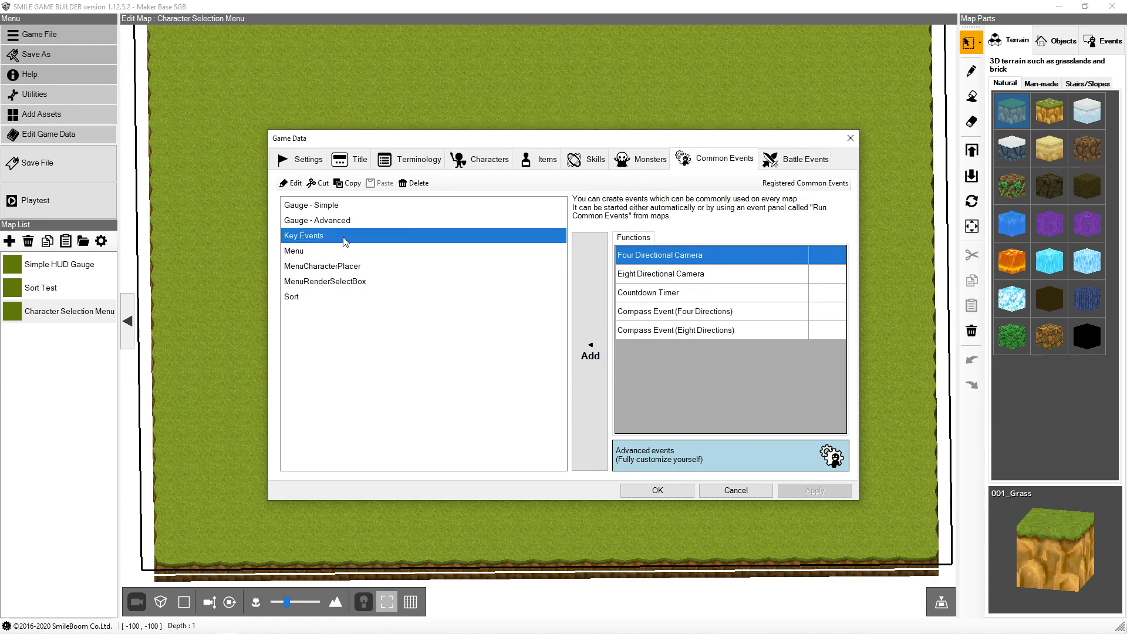
double_click(303, 235)
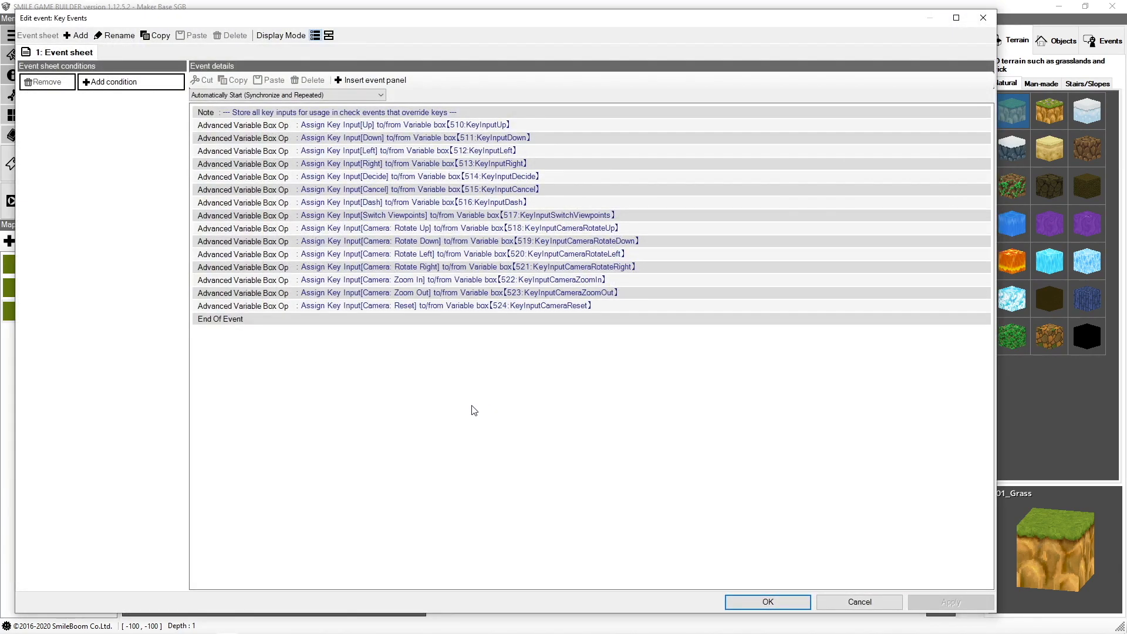
mouse_move(462, 307)
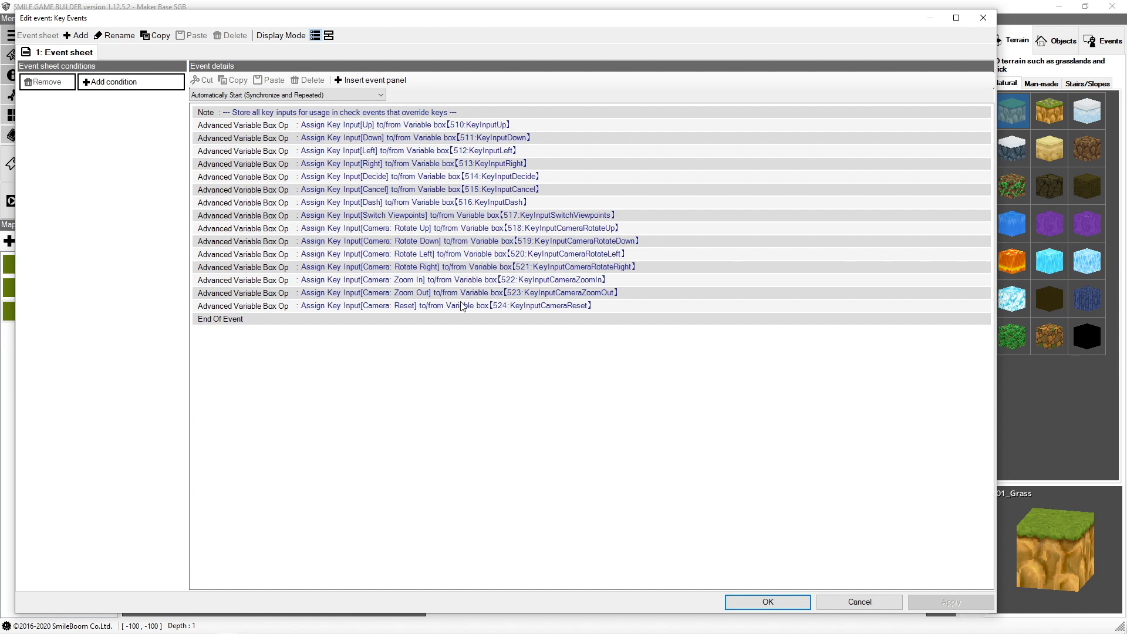
mouse_move(214, 137)
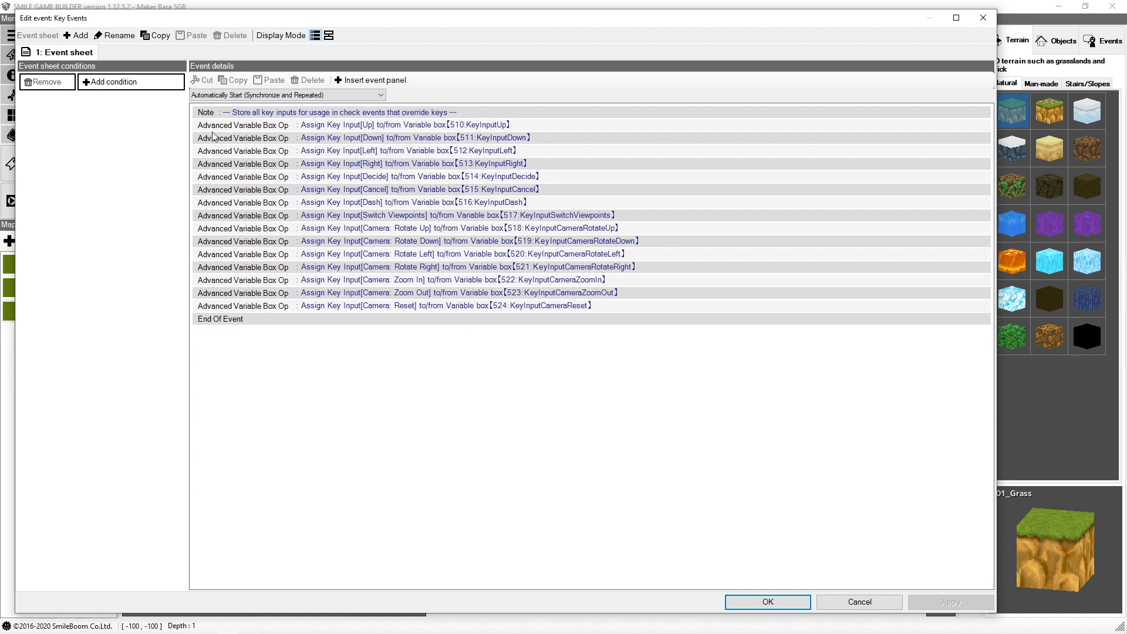
mouse_move(292, 134)
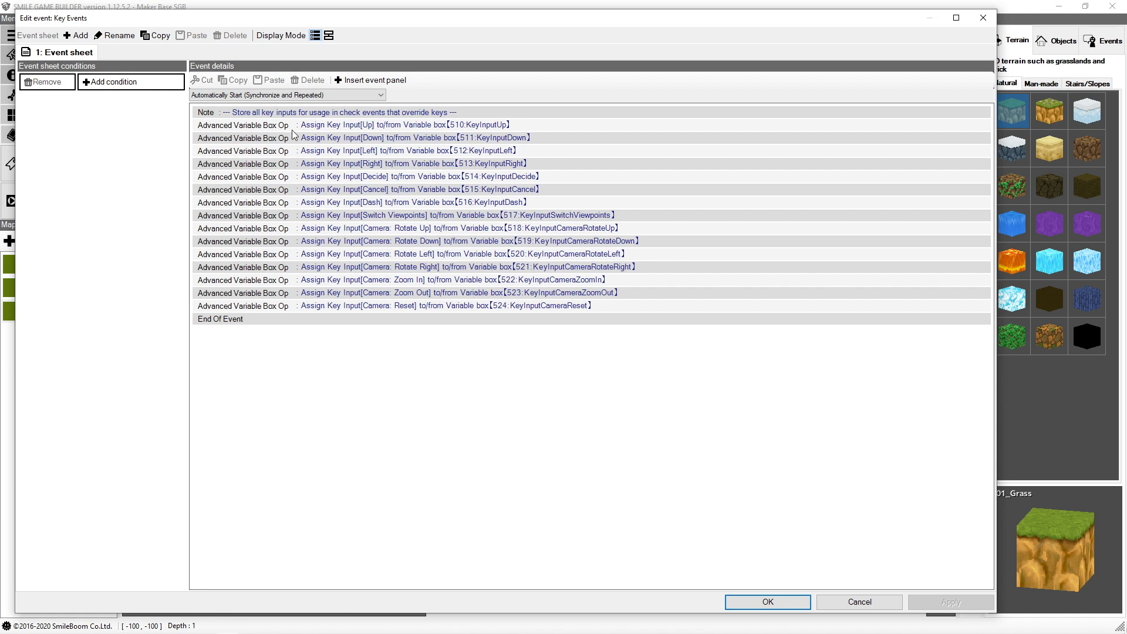
click(370, 80)
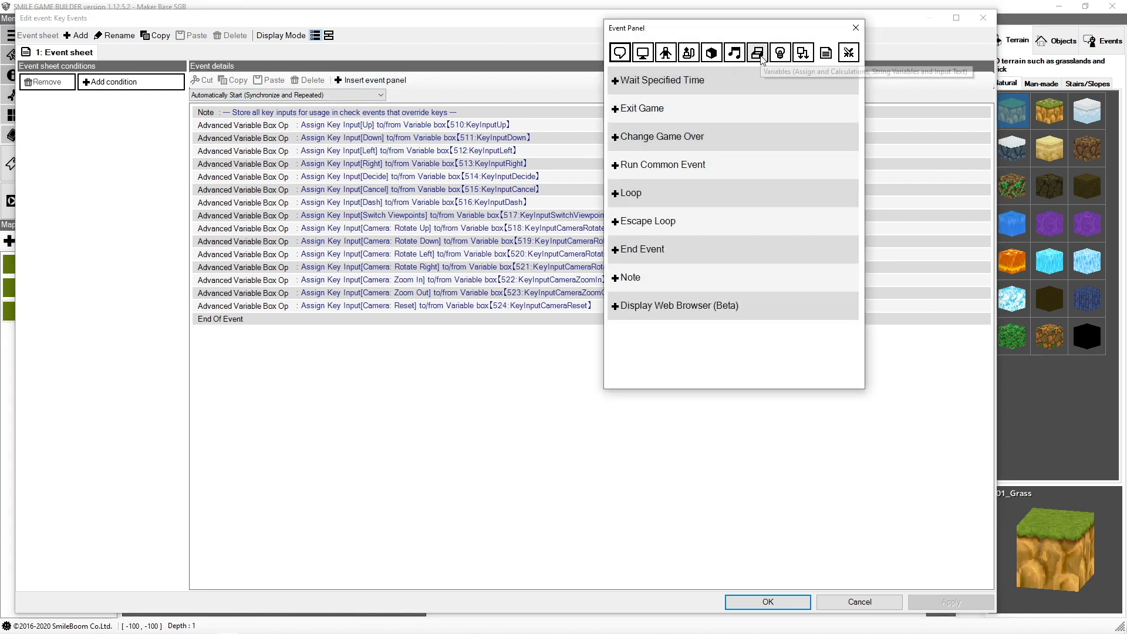
click(757, 52)
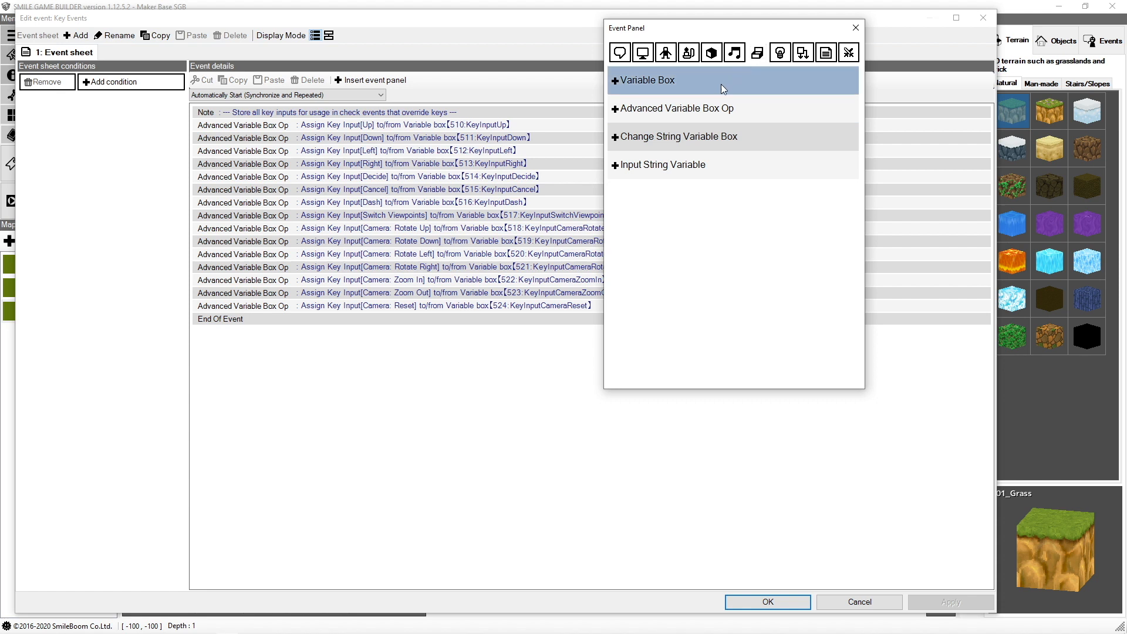
mouse_move(714, 108)
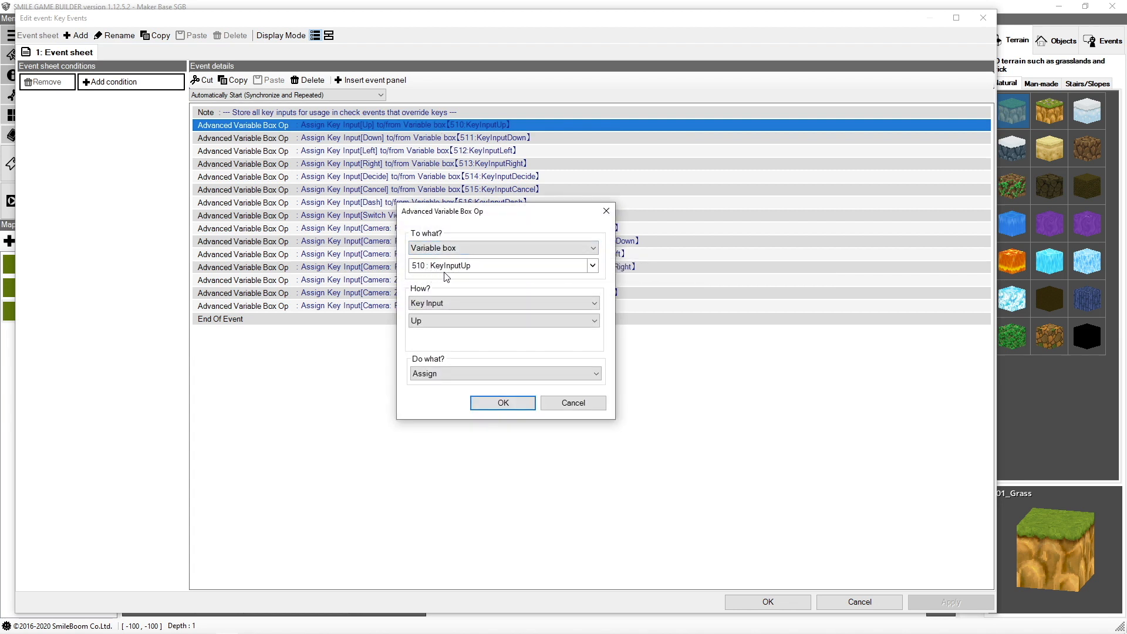
mouse_move(468, 276)
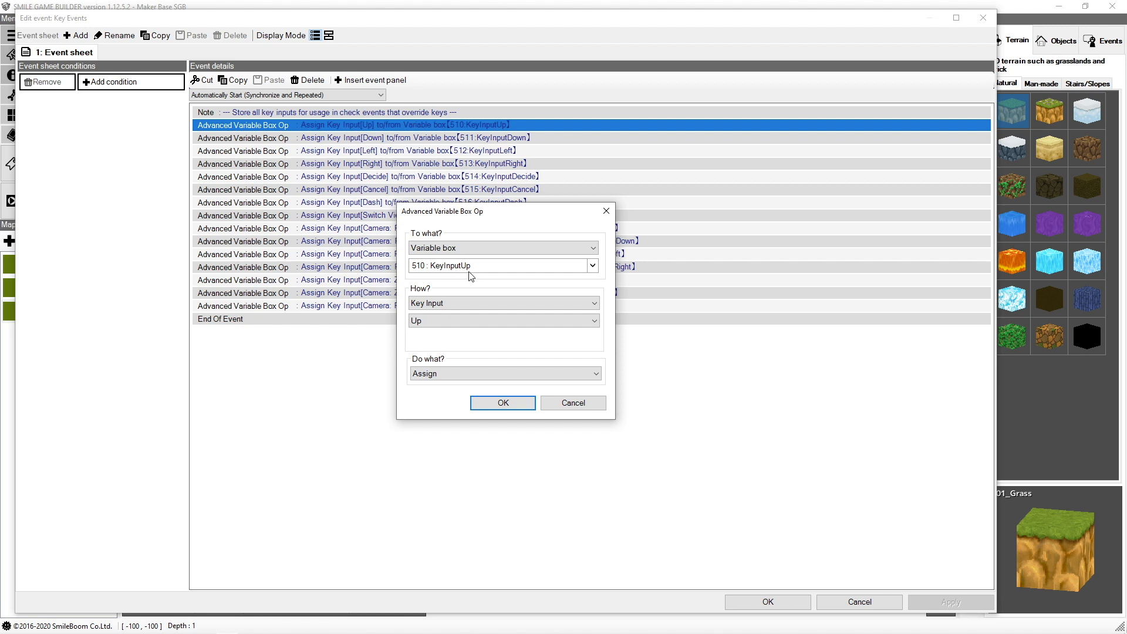
Check the Up-to-510 KeyInputUp assignment, keeping Key Input and browsing the key list.
click(502, 303)
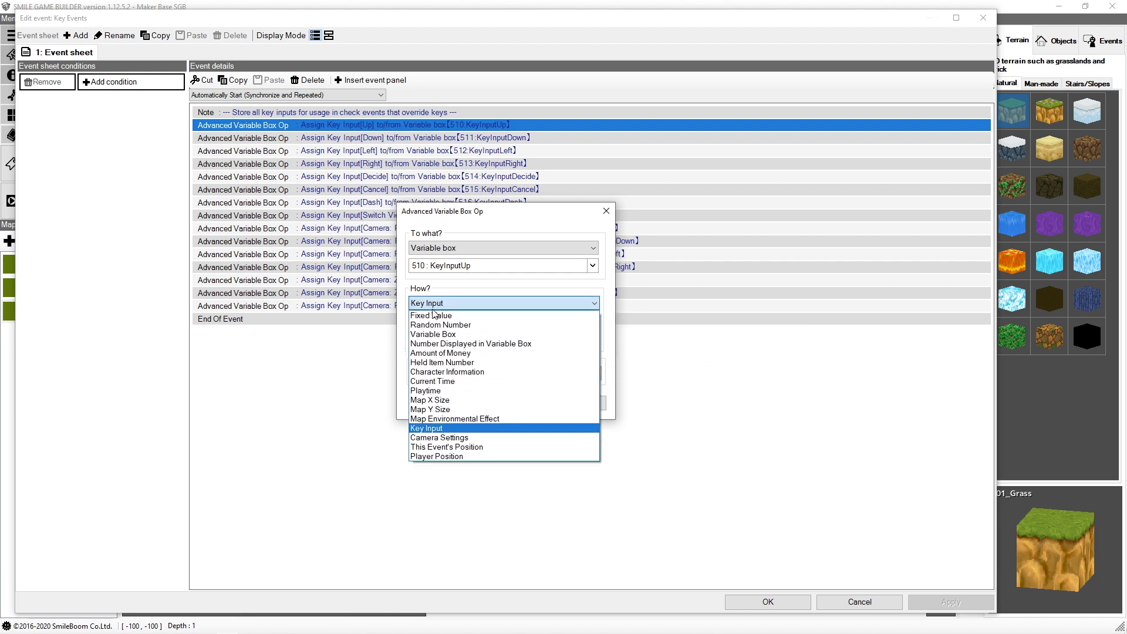
click(425, 428)
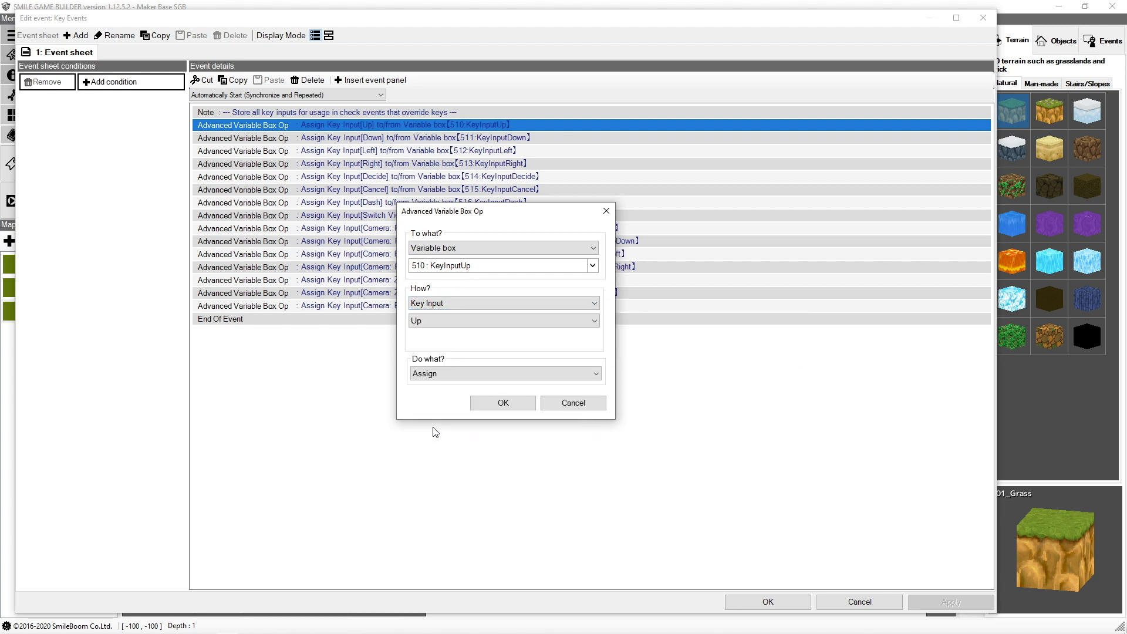
click(503, 320)
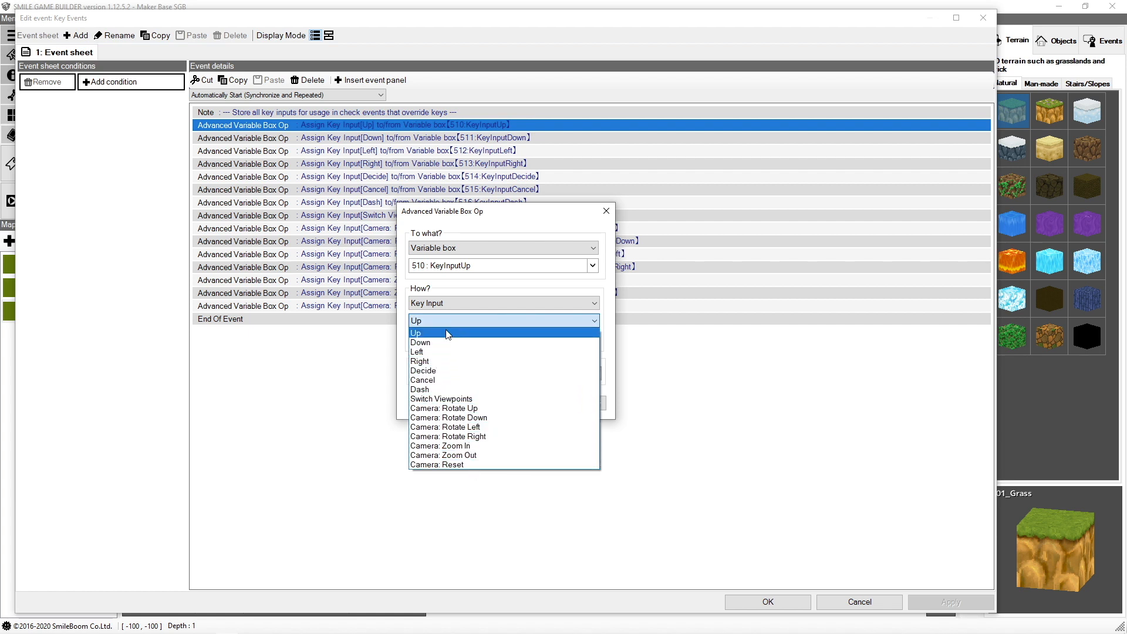
mouse_move(446, 361)
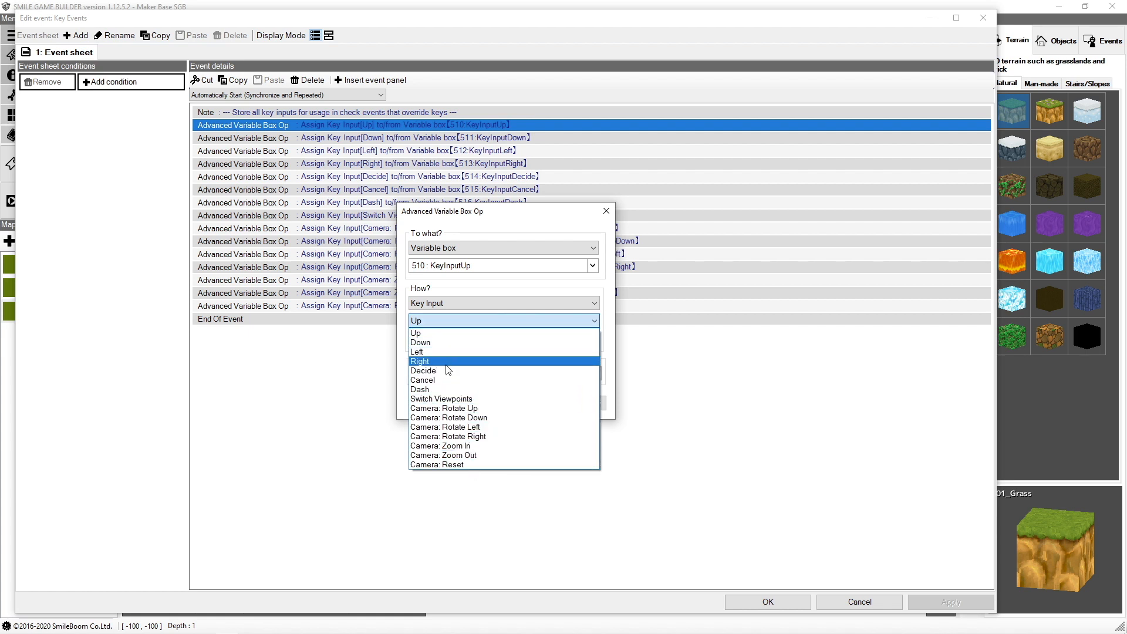
mouse_move(431, 371)
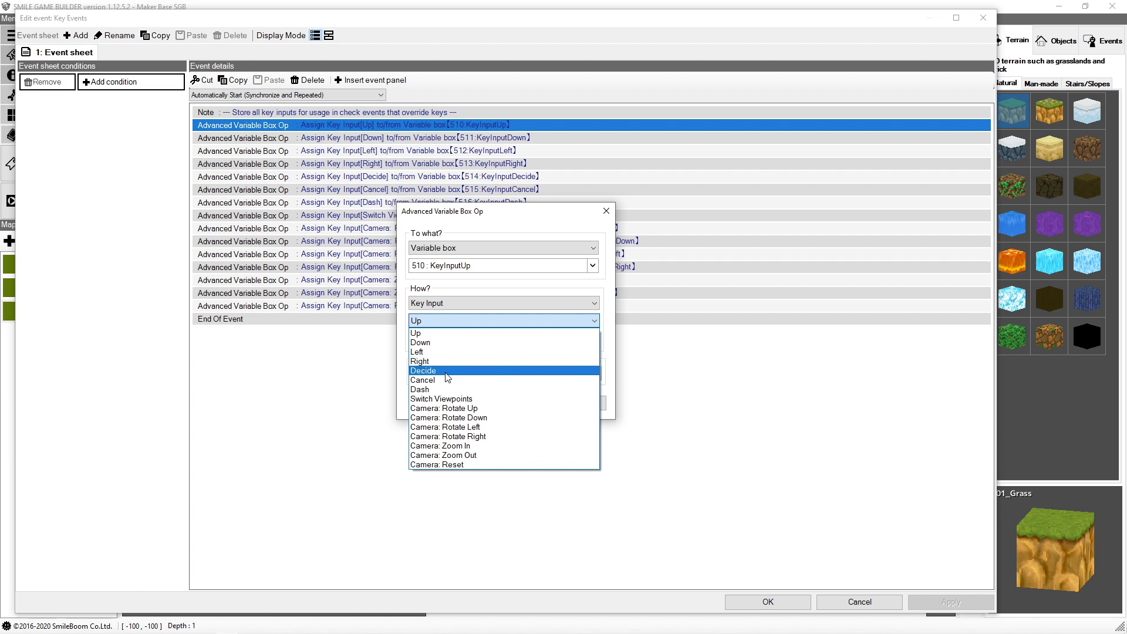
mouse_move(440, 380)
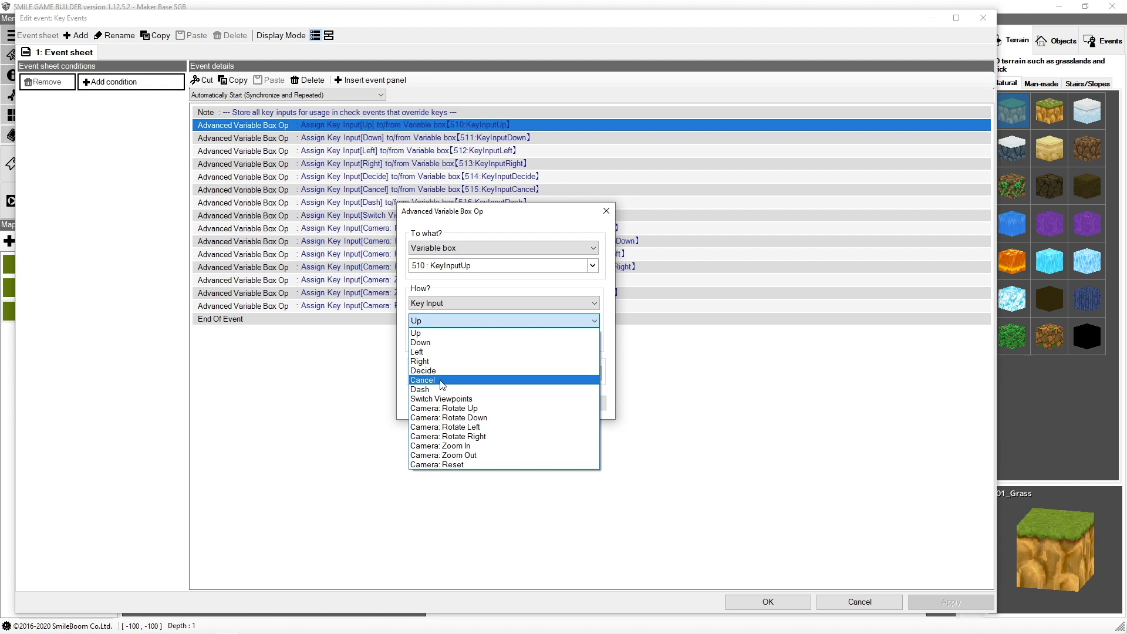
mouse_move(441, 385)
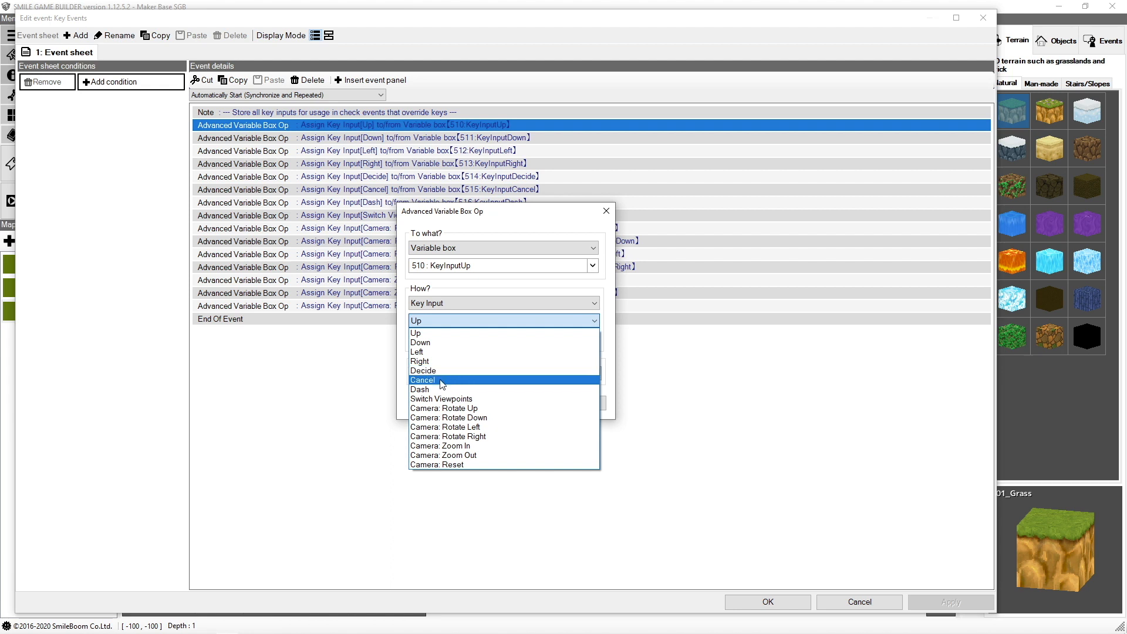
mouse_move(436, 389)
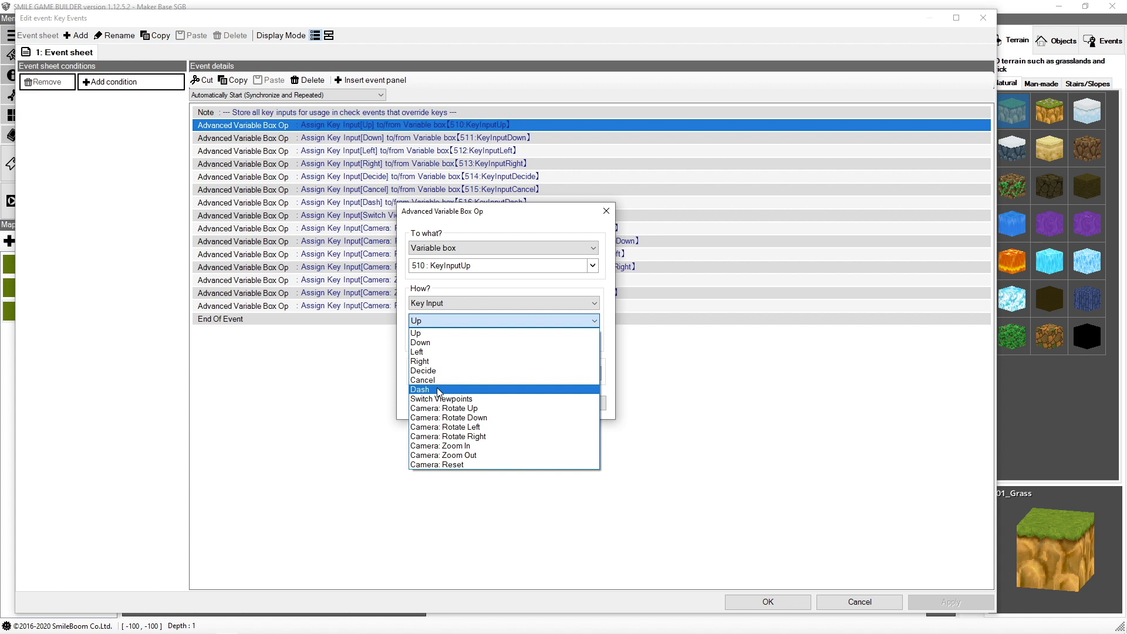
mouse_move(441, 398)
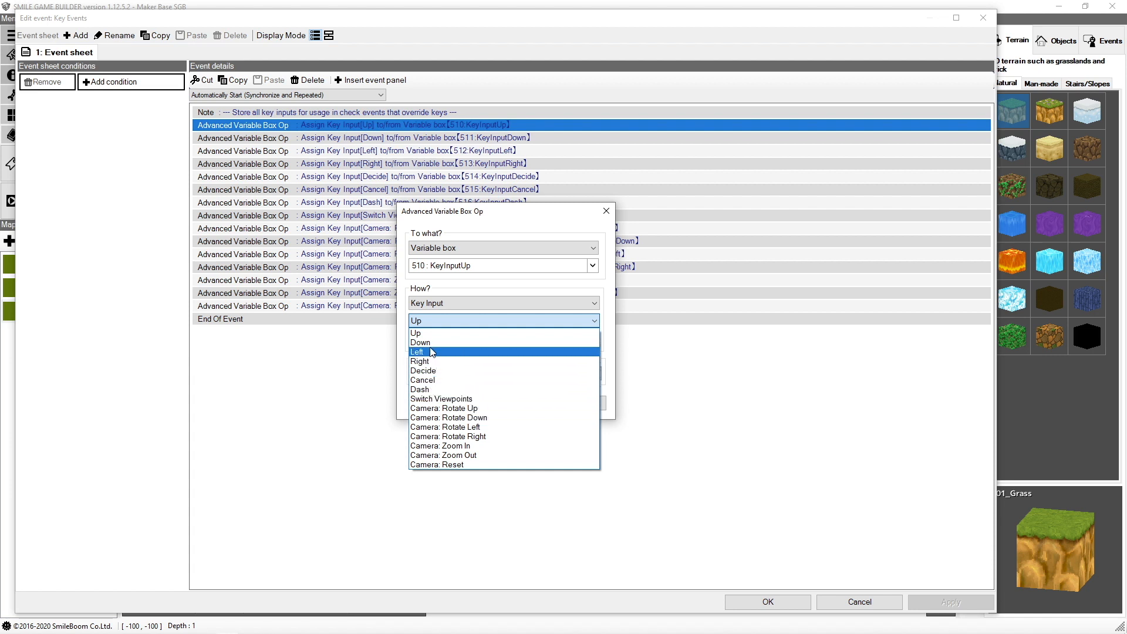
click(415, 333)
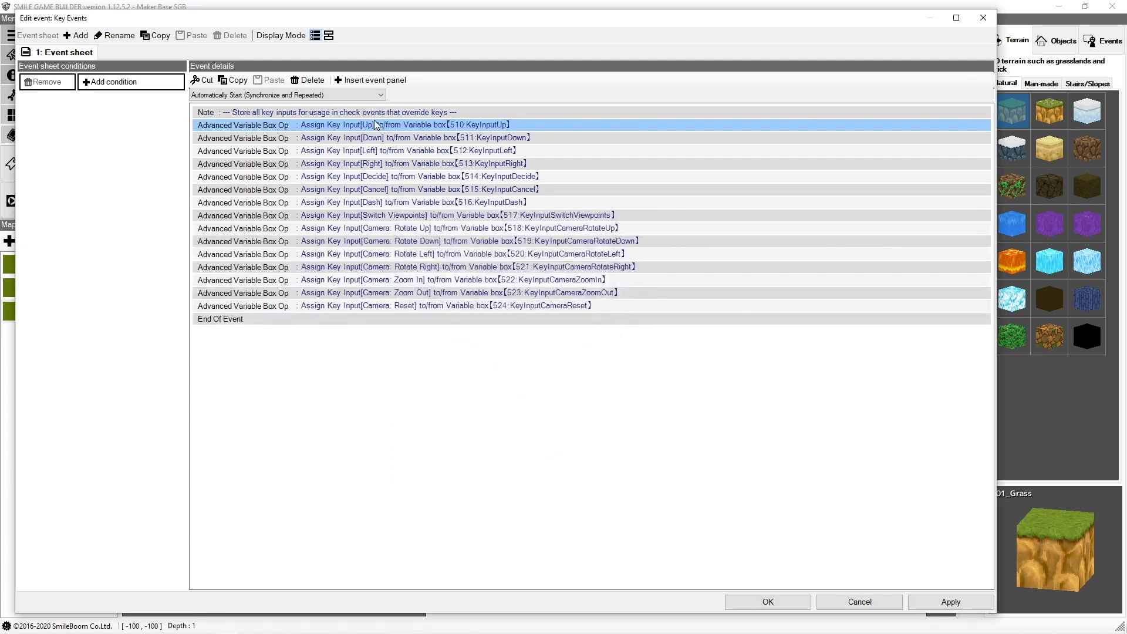
mouse_move(310, 260)
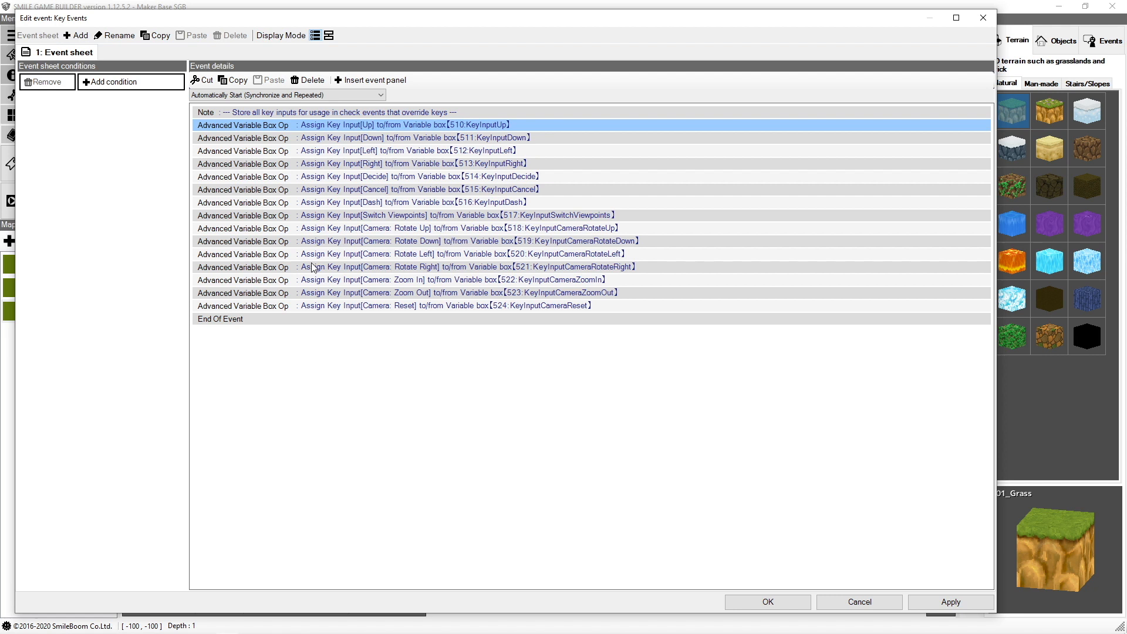
mouse_move(318, 317)
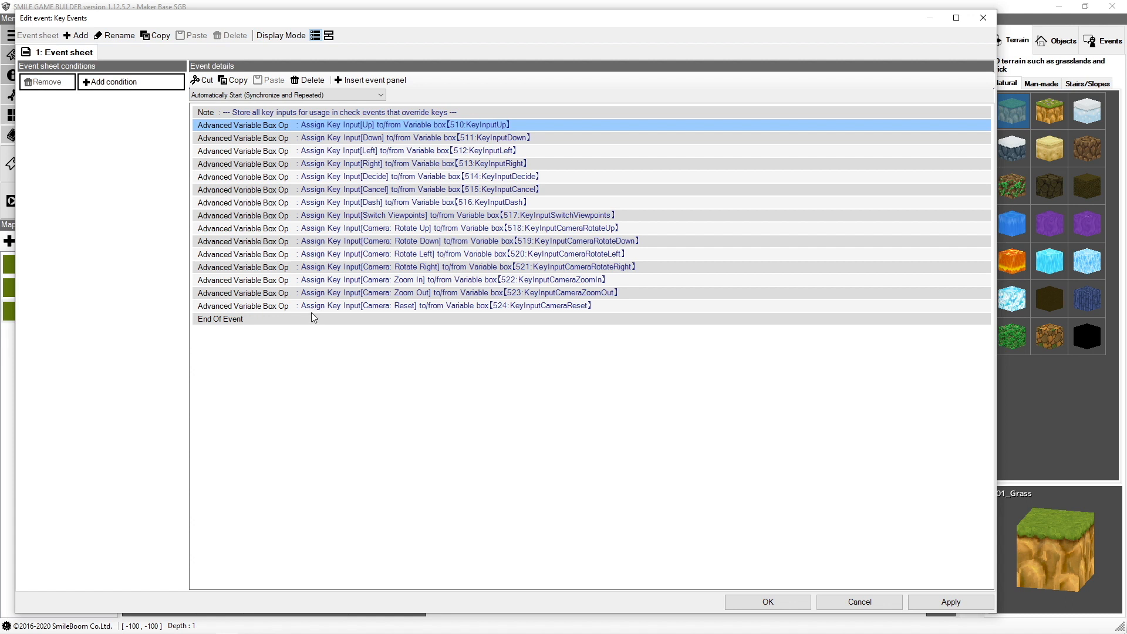
mouse_move(323, 317)
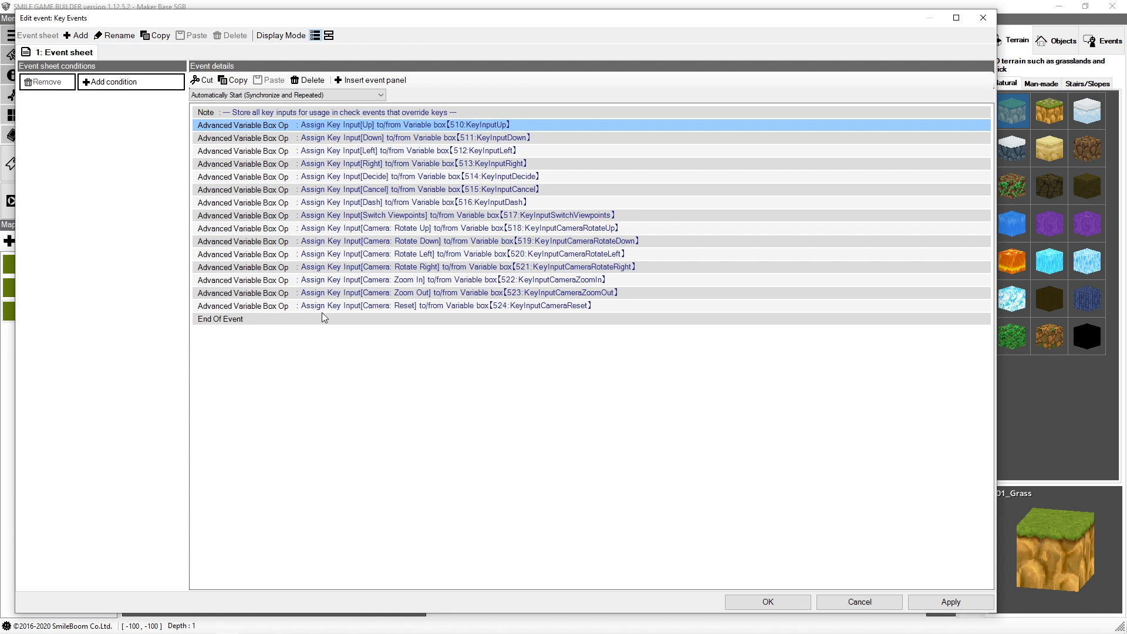
mouse_move(352, 258)
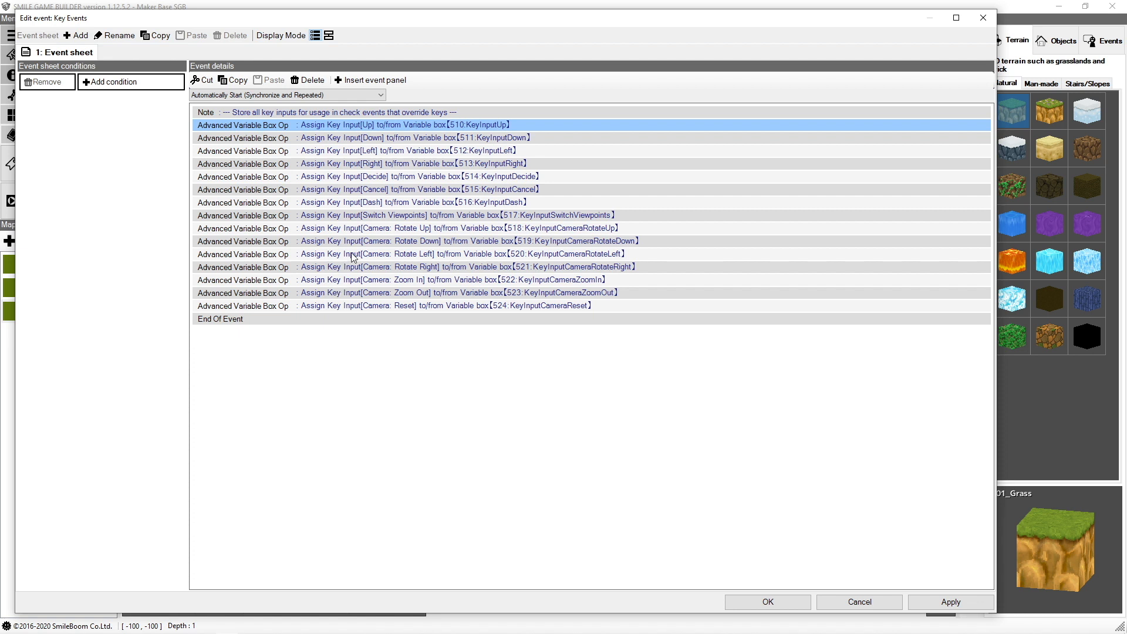
mouse_move(443, 170)
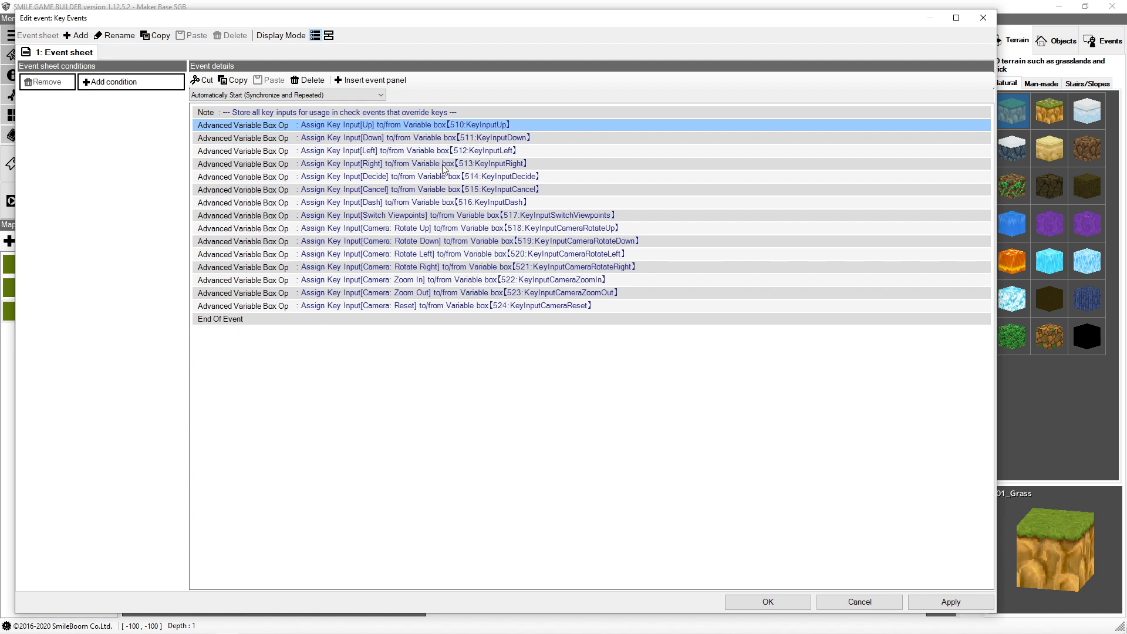
mouse_move(484, 158)
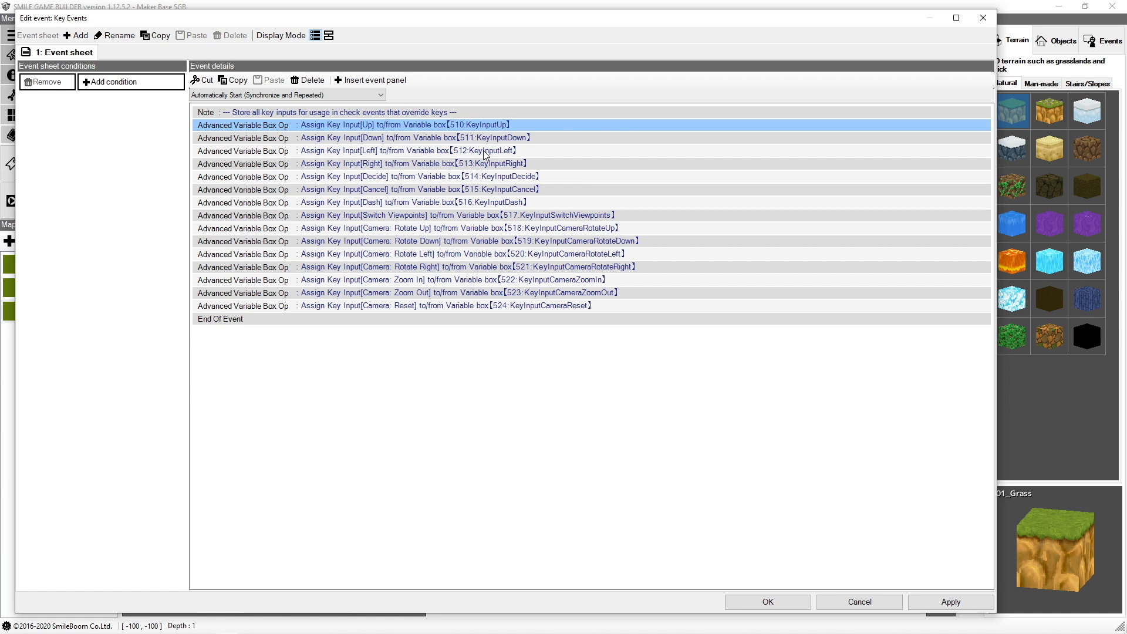
mouse_move(547, 147)
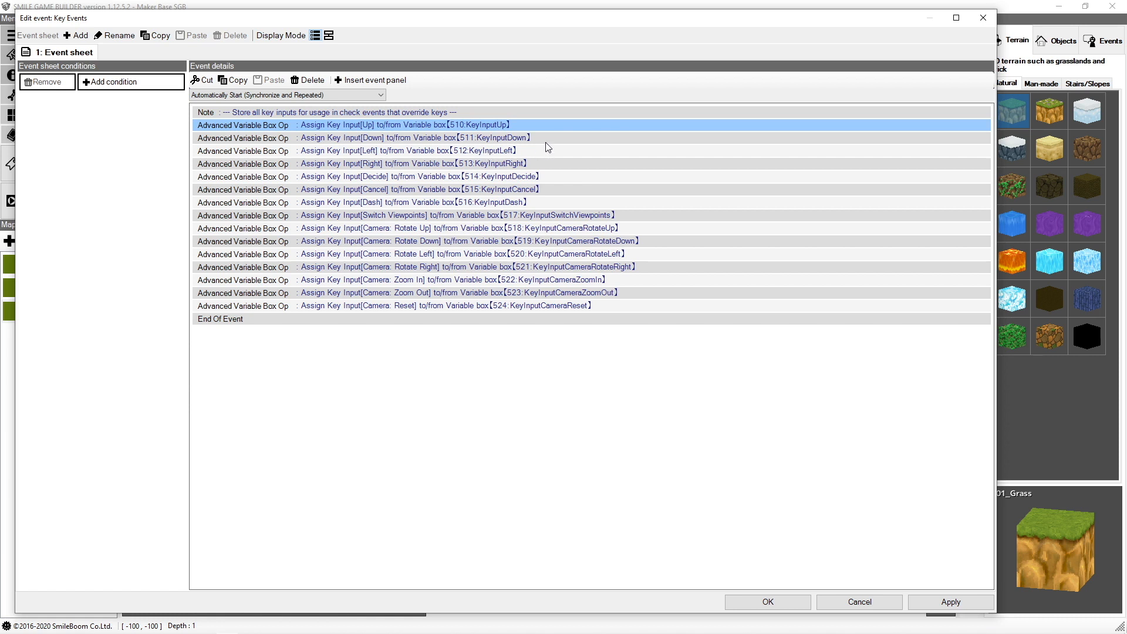
mouse_move(660, 351)
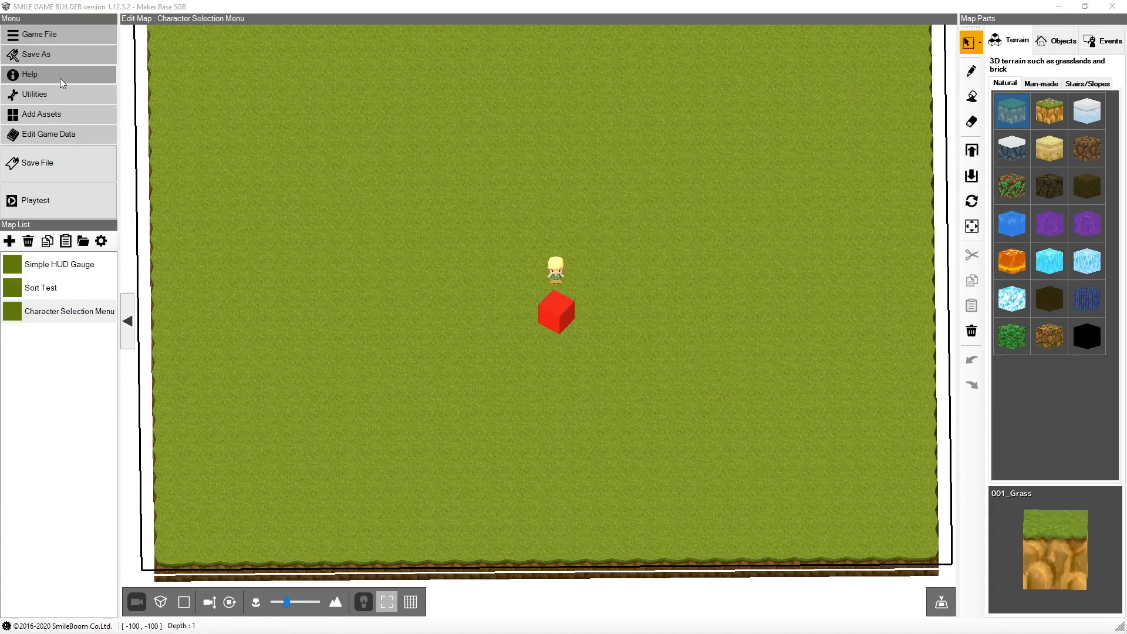
mouse_move(83, 80)
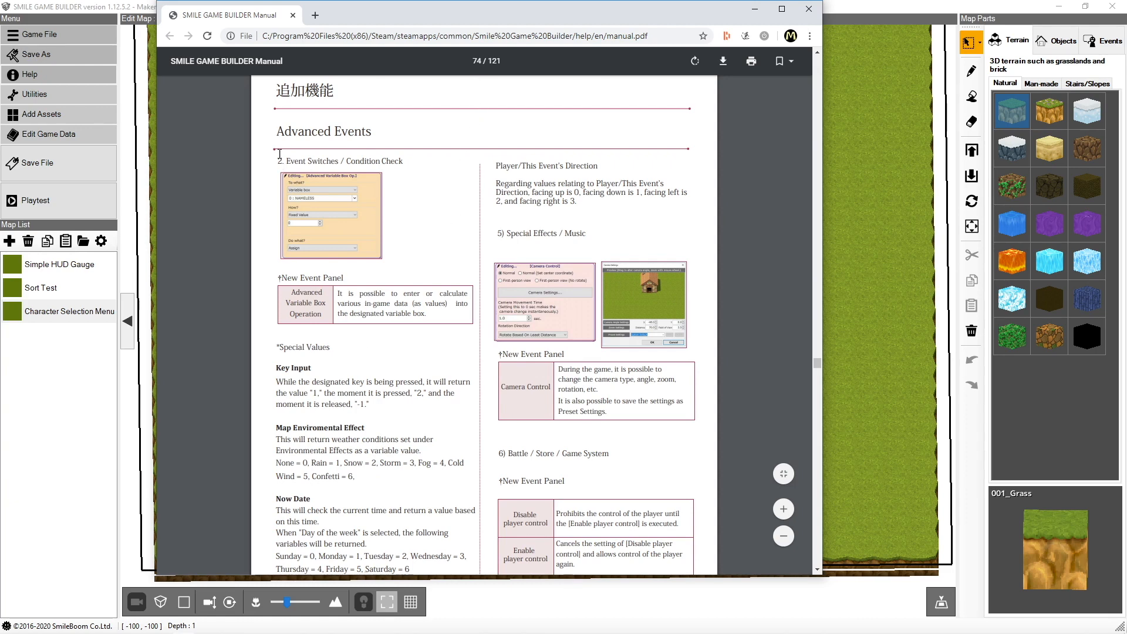
mouse_move(391, 195)
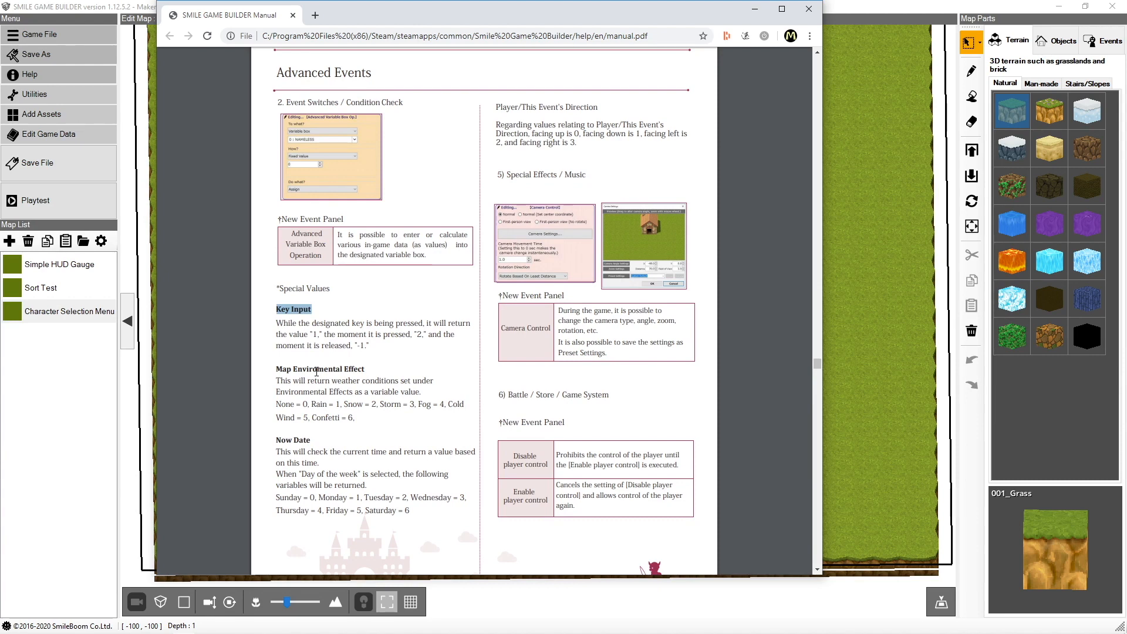
mouse_move(315, 354)
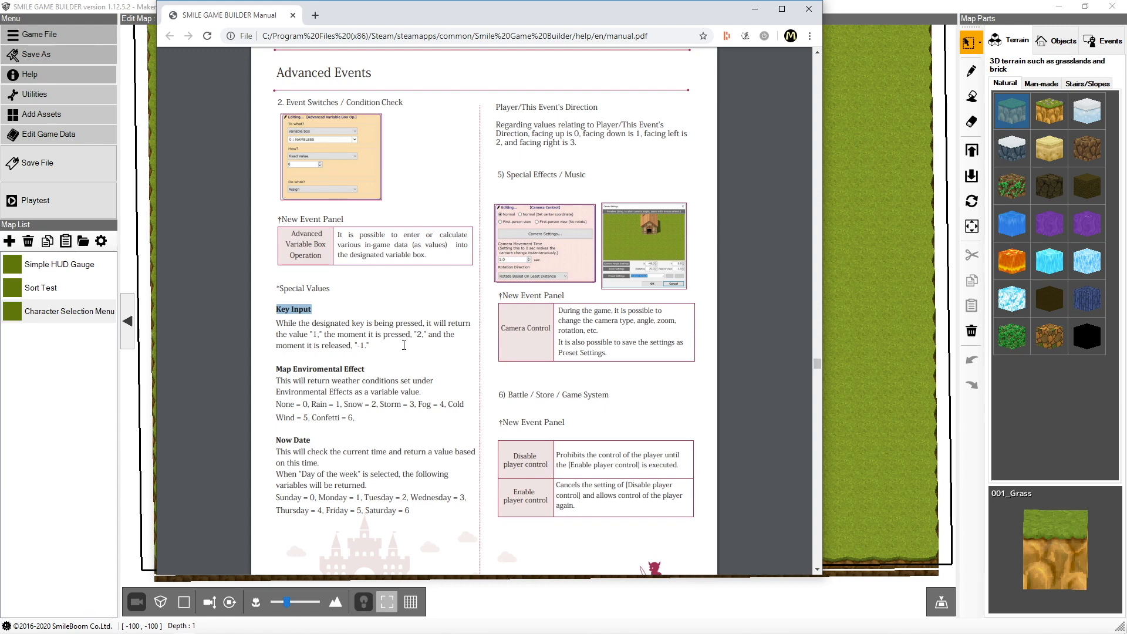
mouse_move(415, 334)
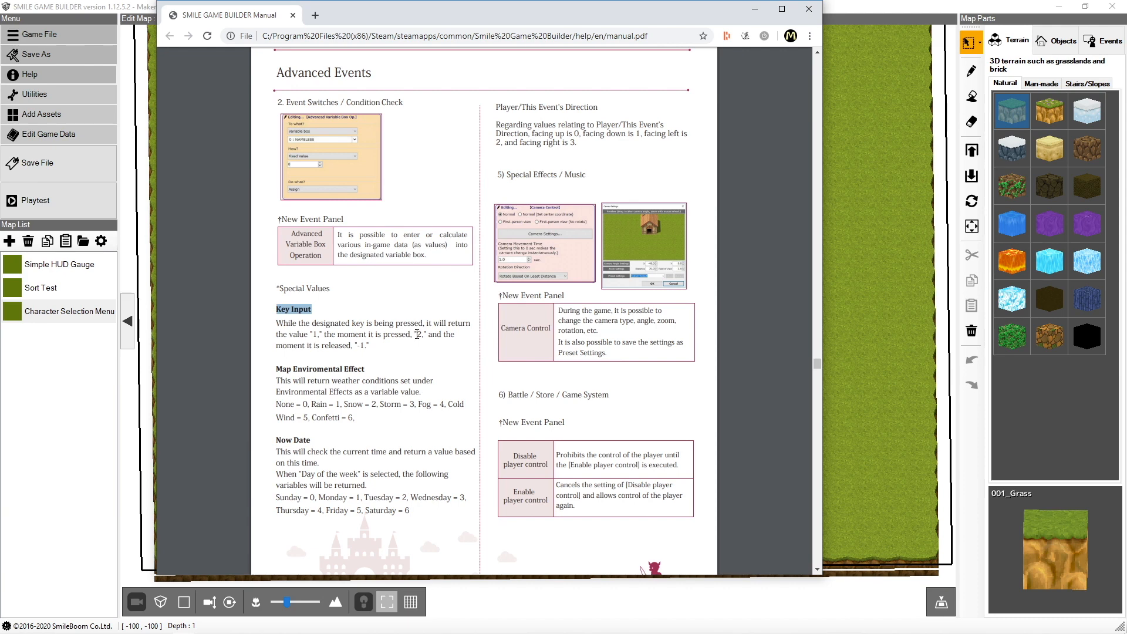
mouse_move(419, 334)
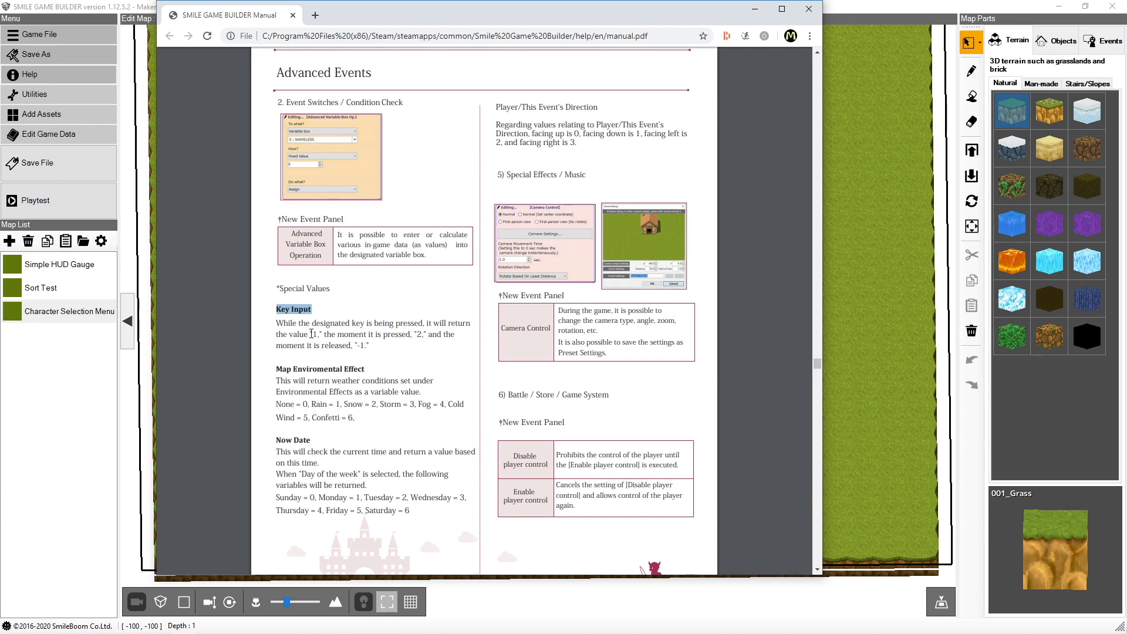
mouse_move(336, 373)
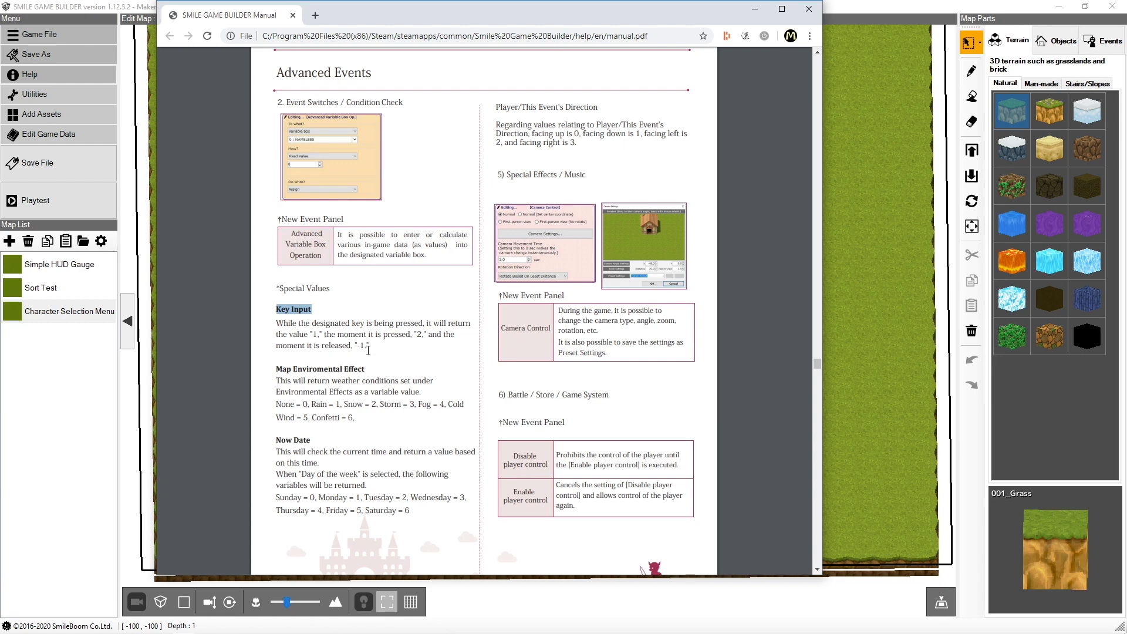
mouse_move(386, 354)
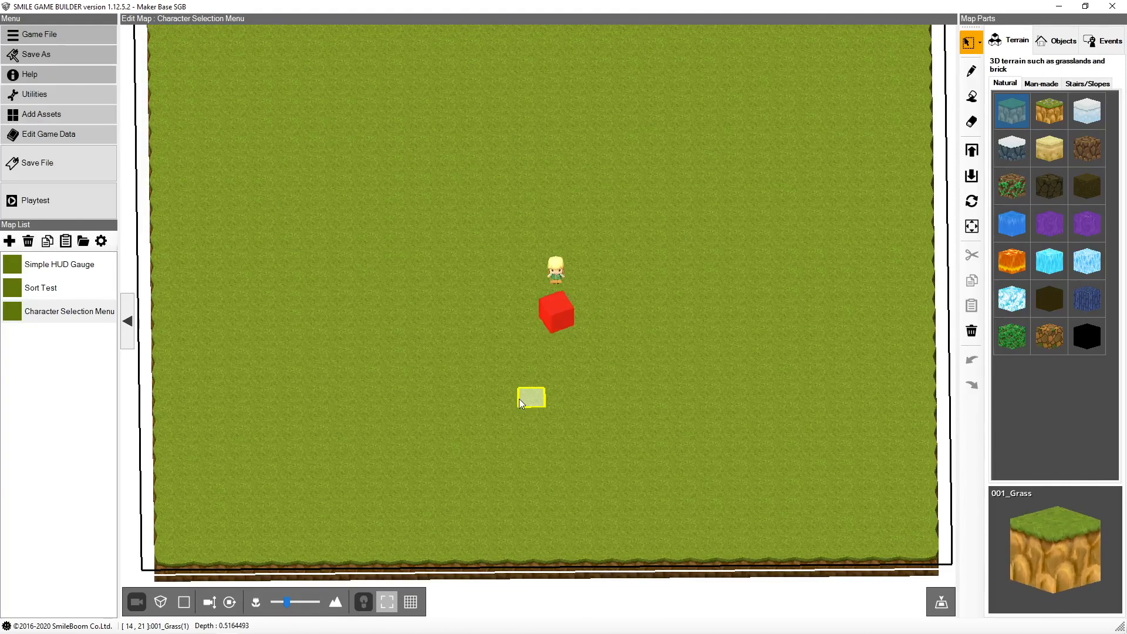
mouse_move(558, 398)
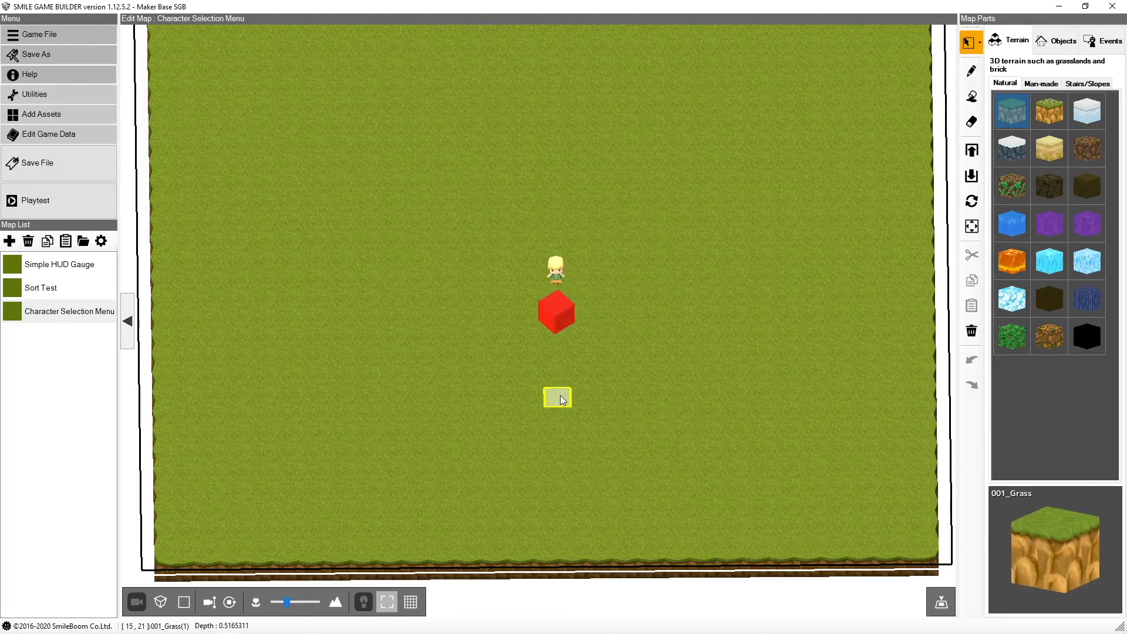
mouse_move(109, 148)
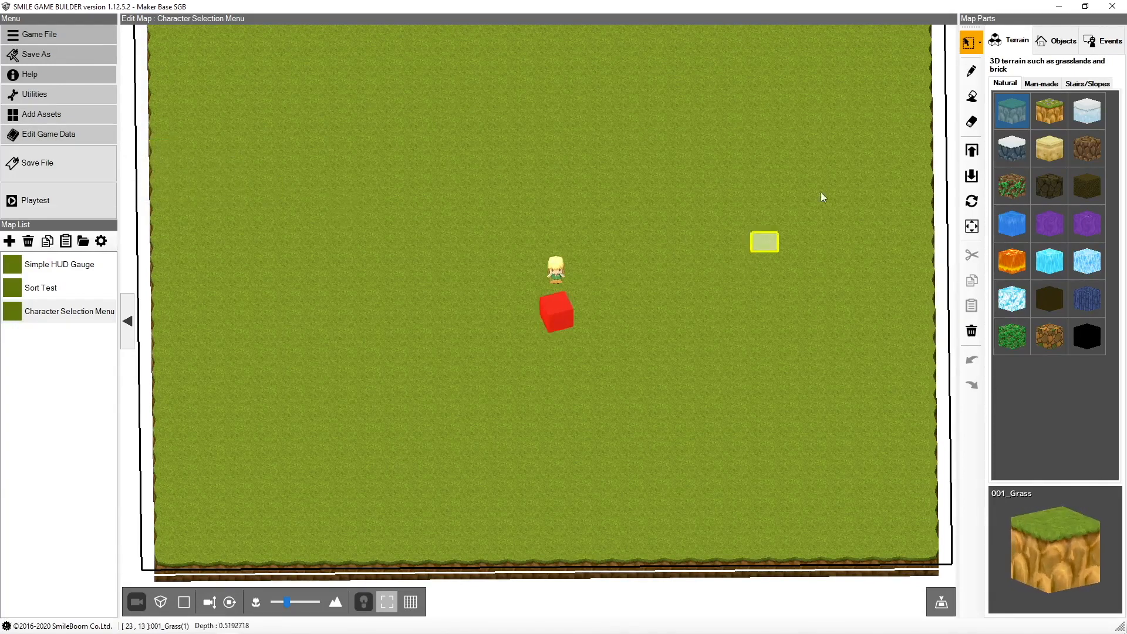
Place a new event, Events1, on an empty grass tile of the map.
click(1108, 41)
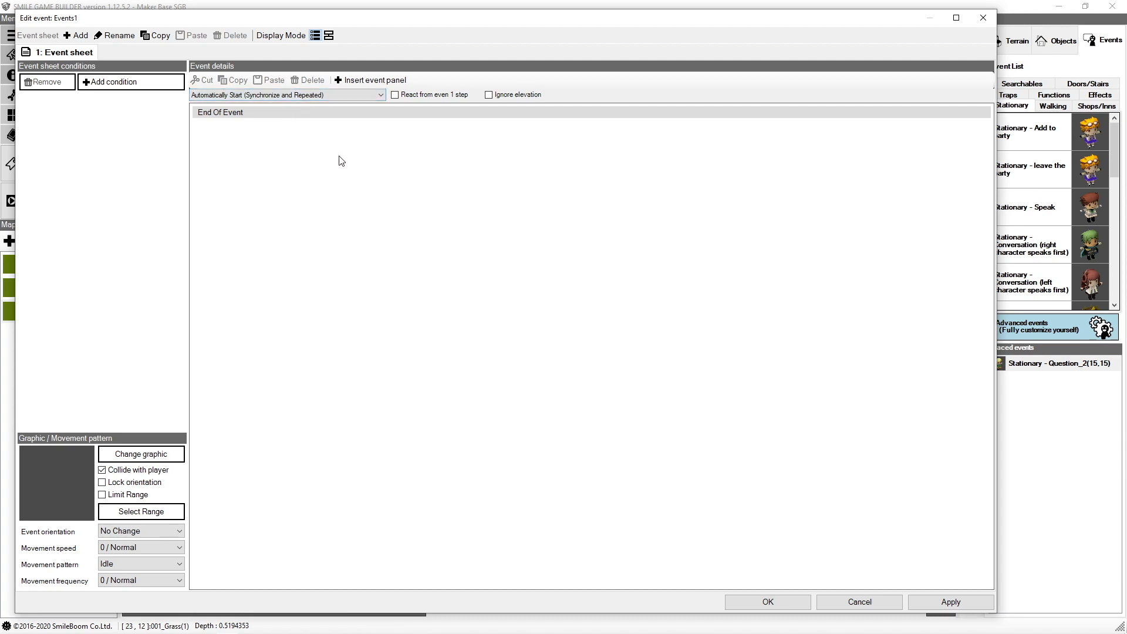
mouse_move(302, 147)
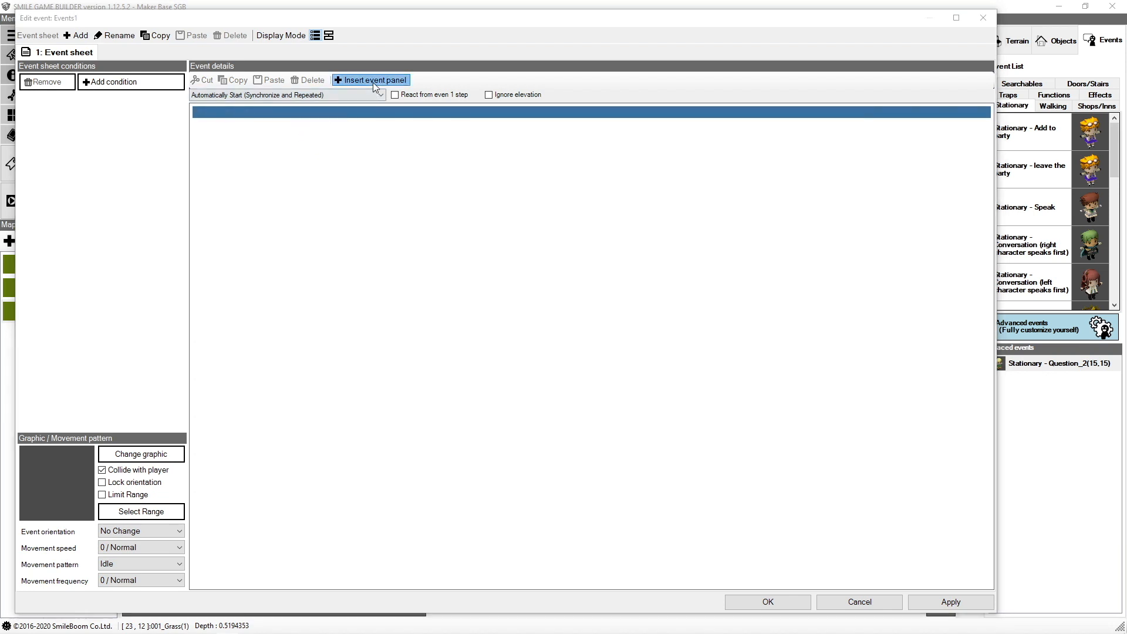
Add a Check Variable Box branch testing whether 514 KeyInputDecide equals 2.
click(371, 80)
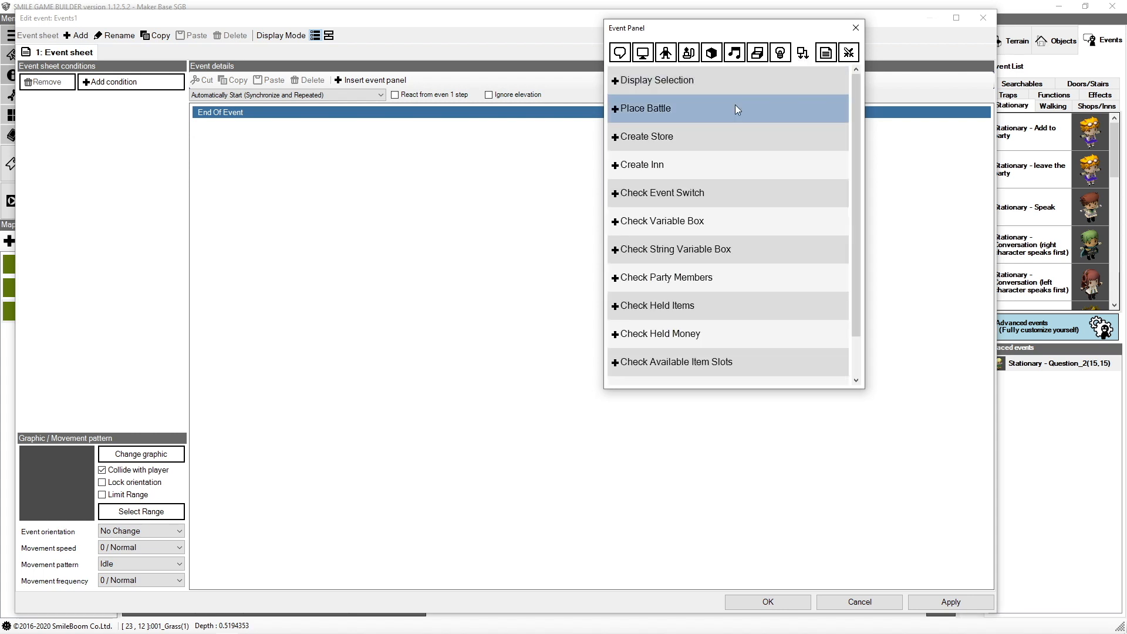
click(662, 221)
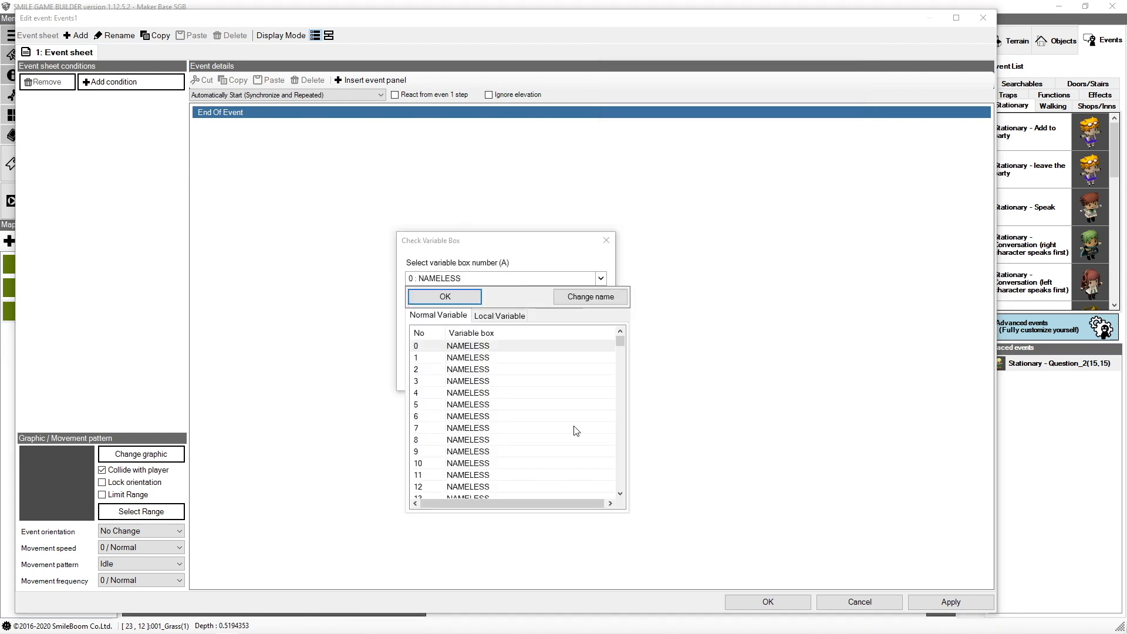
drag(618, 338, 618, 379)
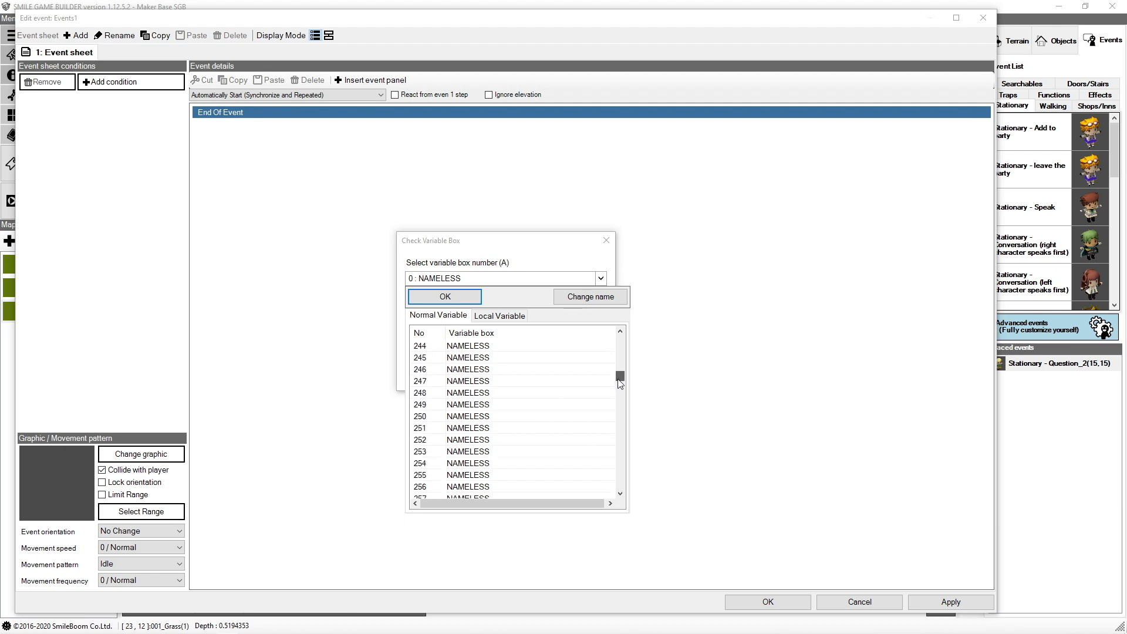
scroll(down, 3)
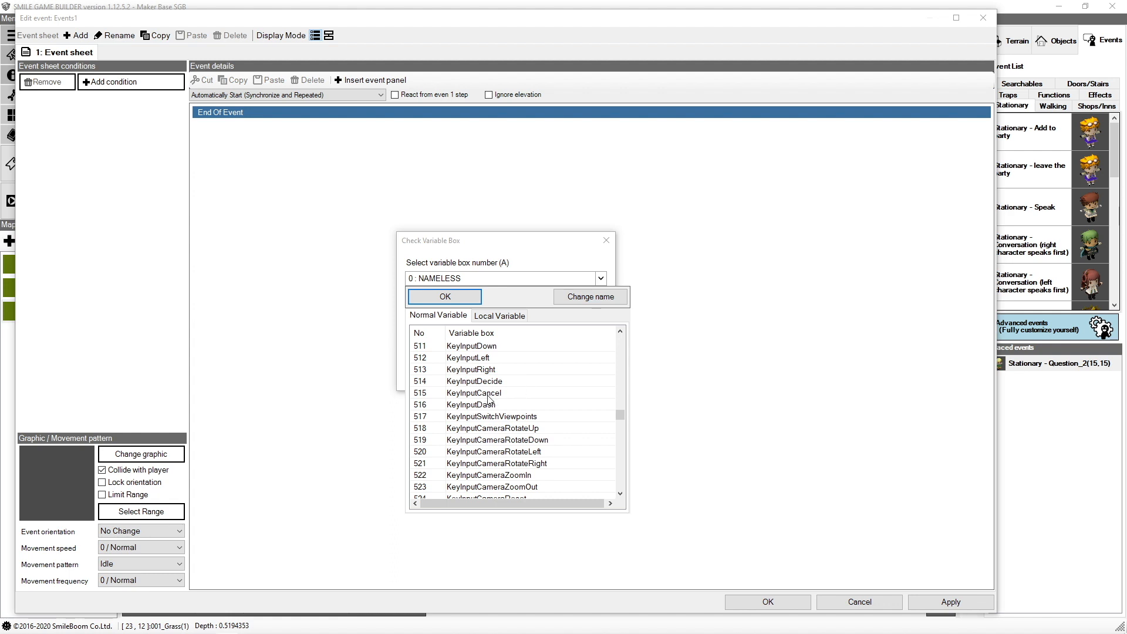
mouse_move(485, 388)
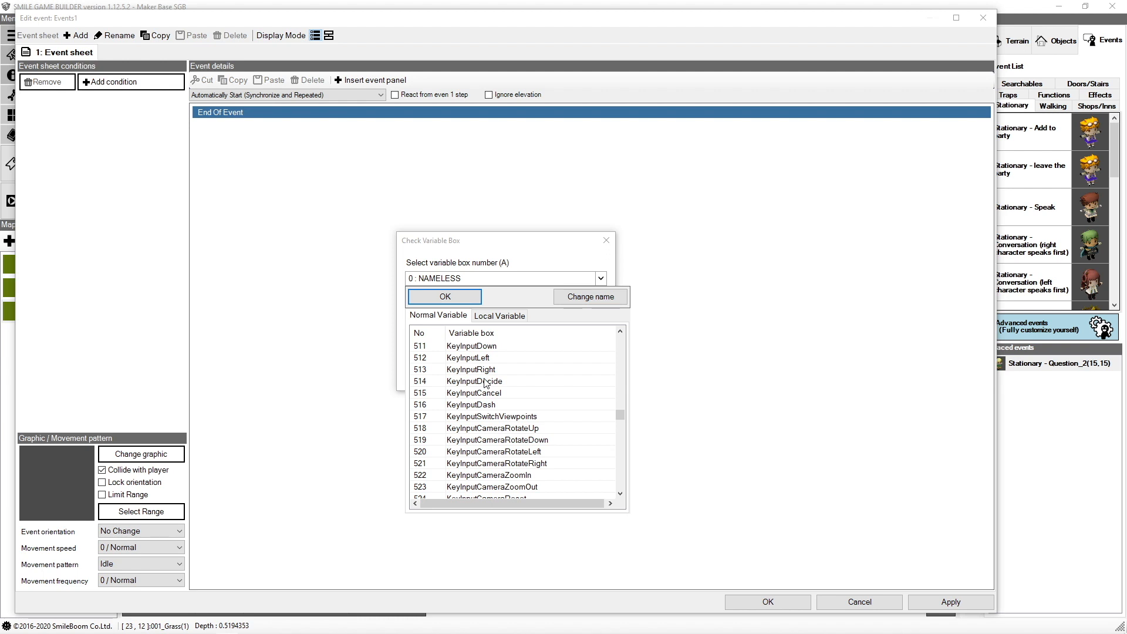
click(475, 382)
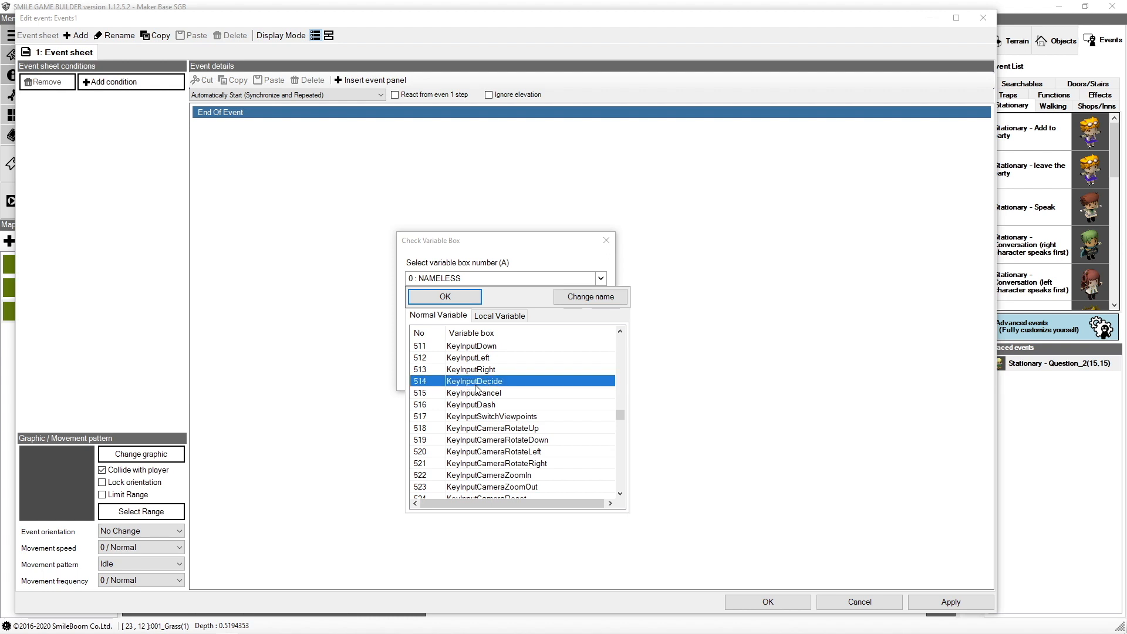
mouse_move(505, 388)
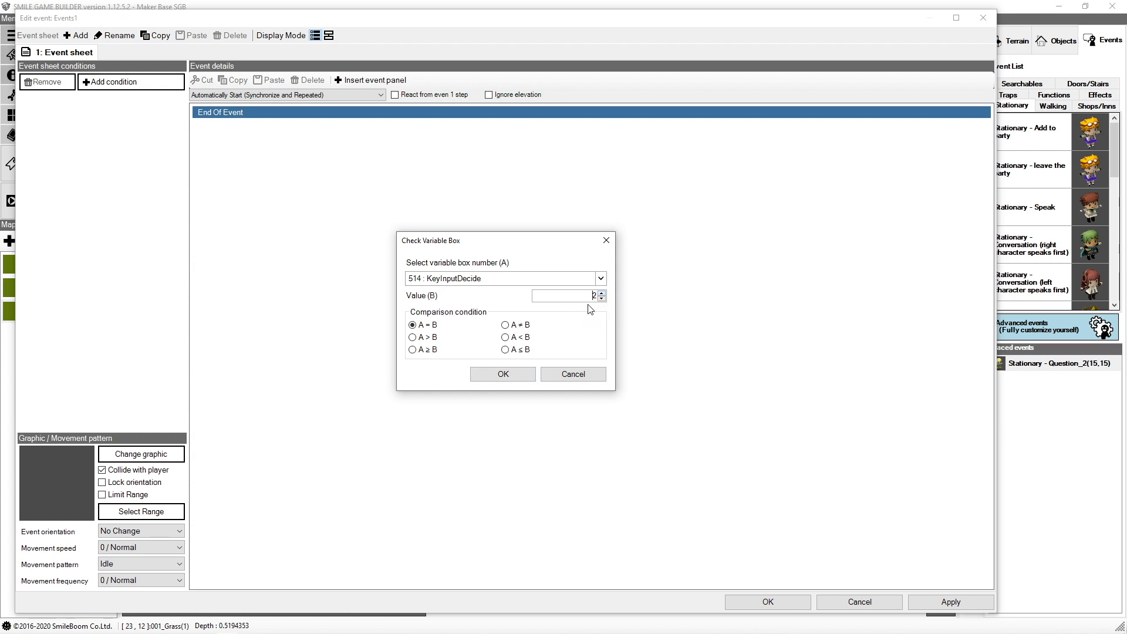
click(502, 374)
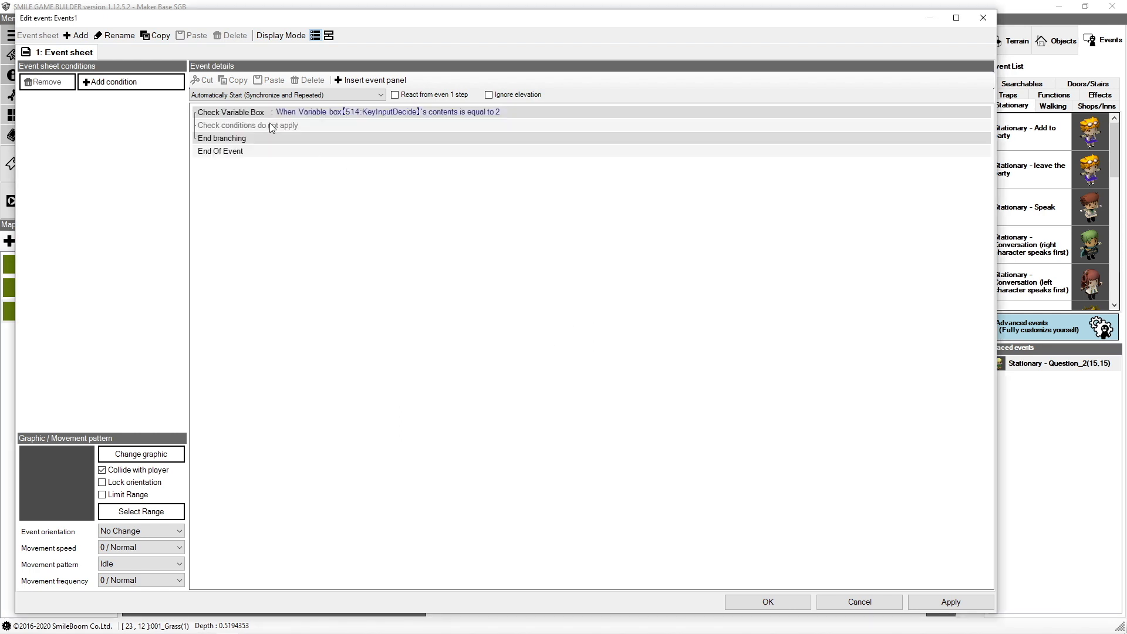
Add a Display Message 'You pressed the space bar!' inside the KeyInputDecide branch.
click(248, 125)
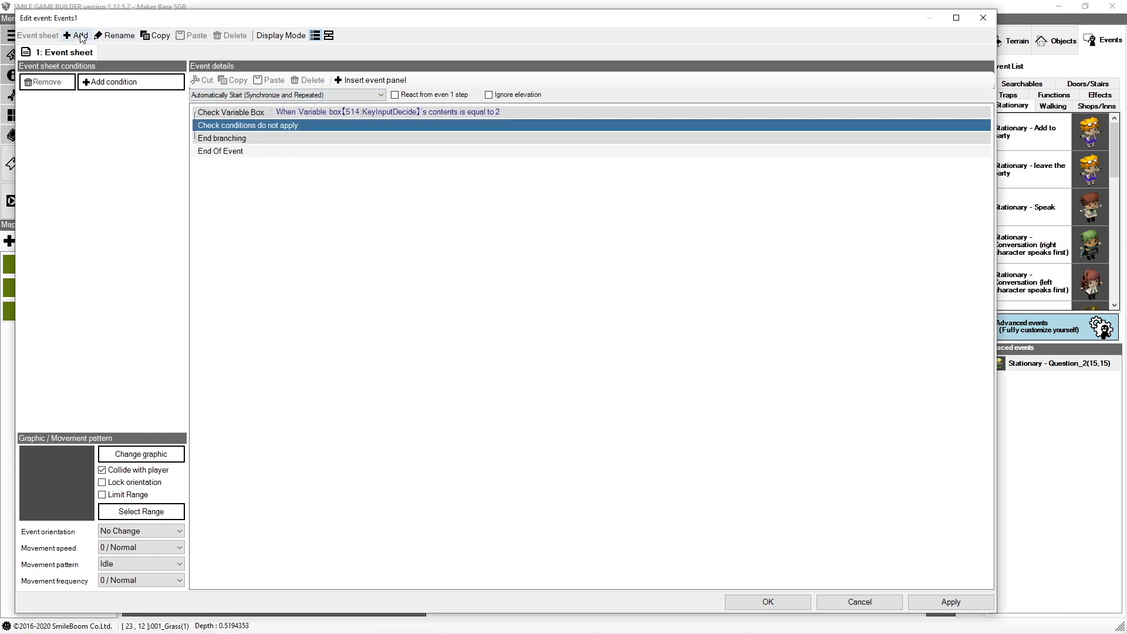
click(80, 35)
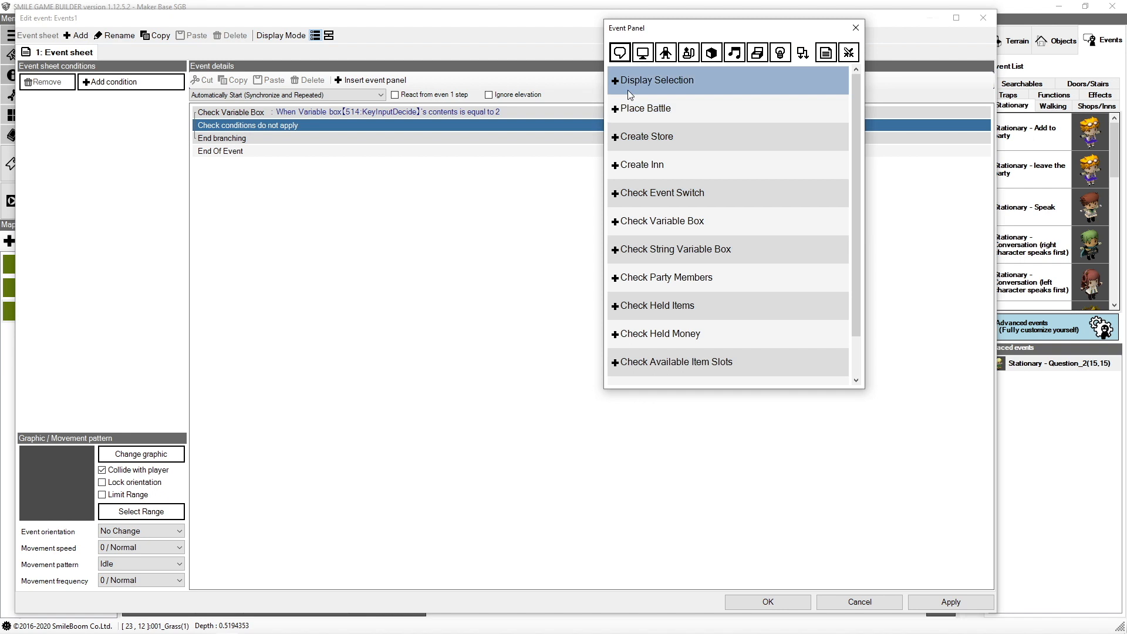
click(619, 52)
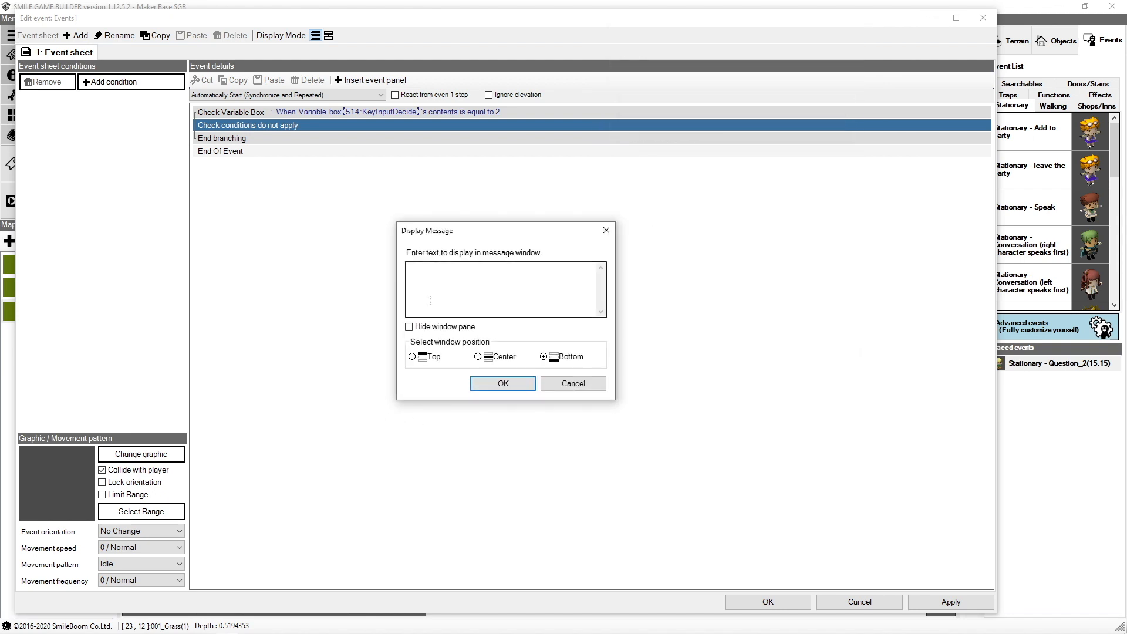
text(YOu)
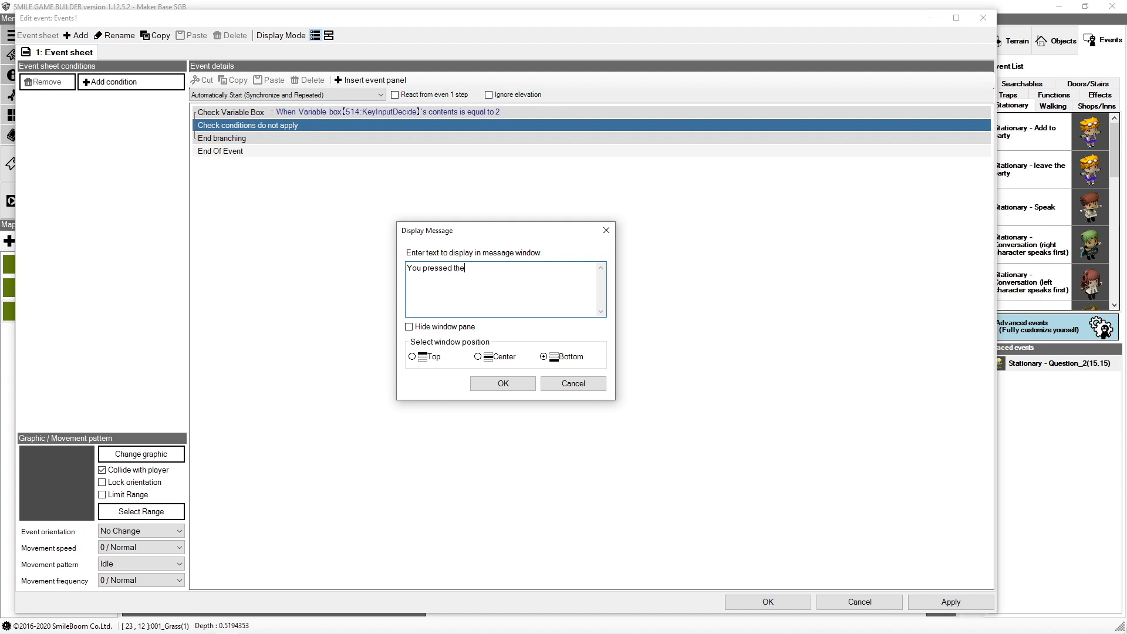
text(space bar)
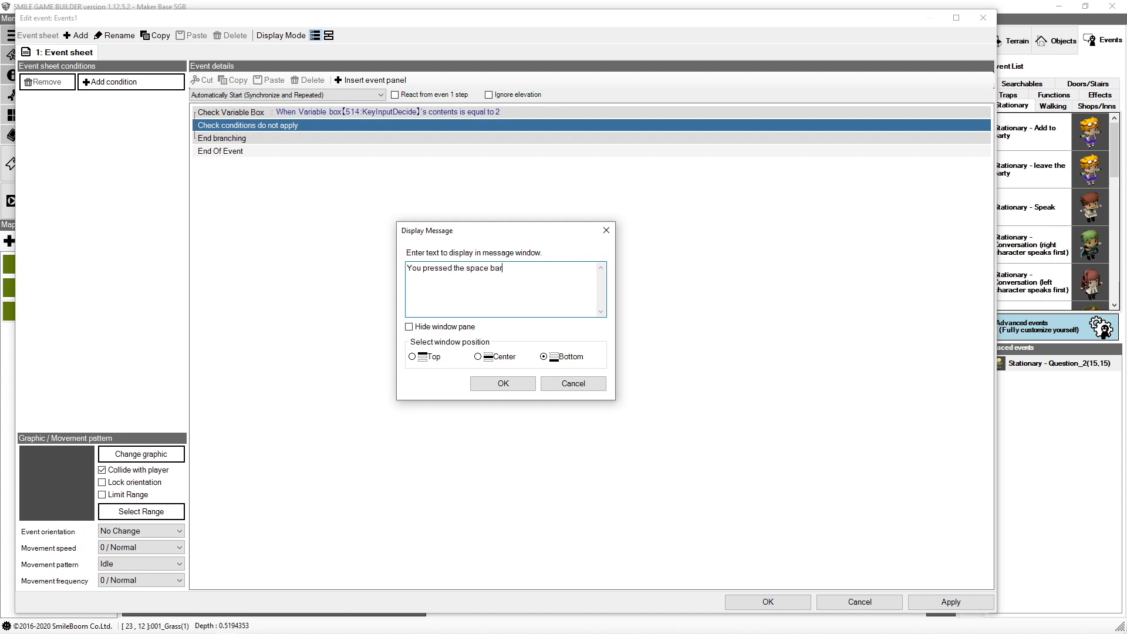
click(503, 383)
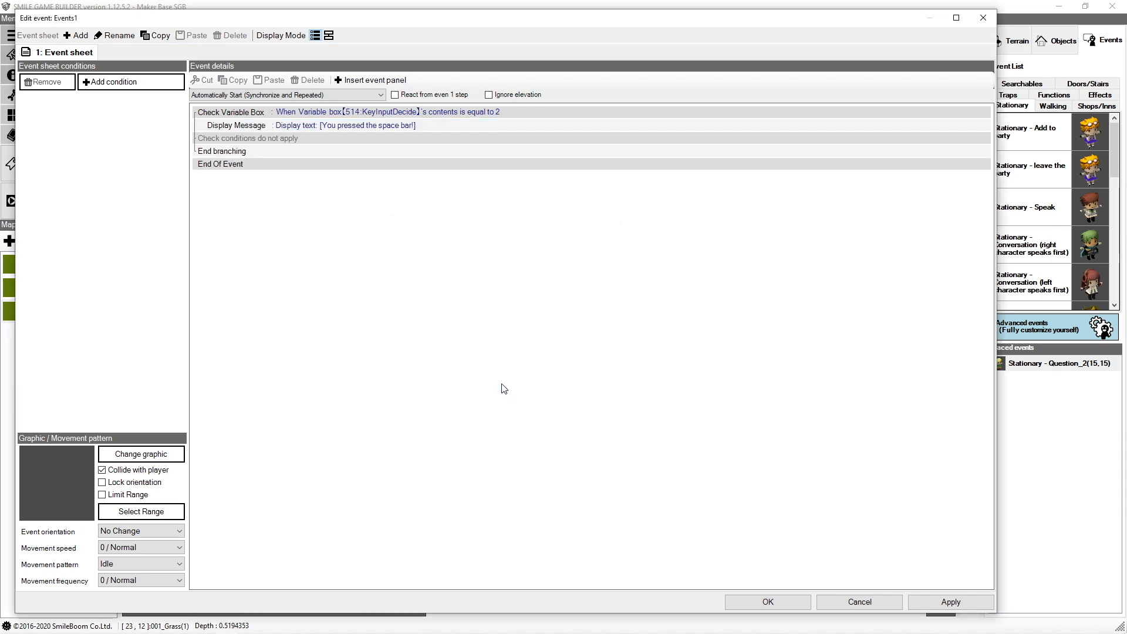
mouse_move(486, 353)
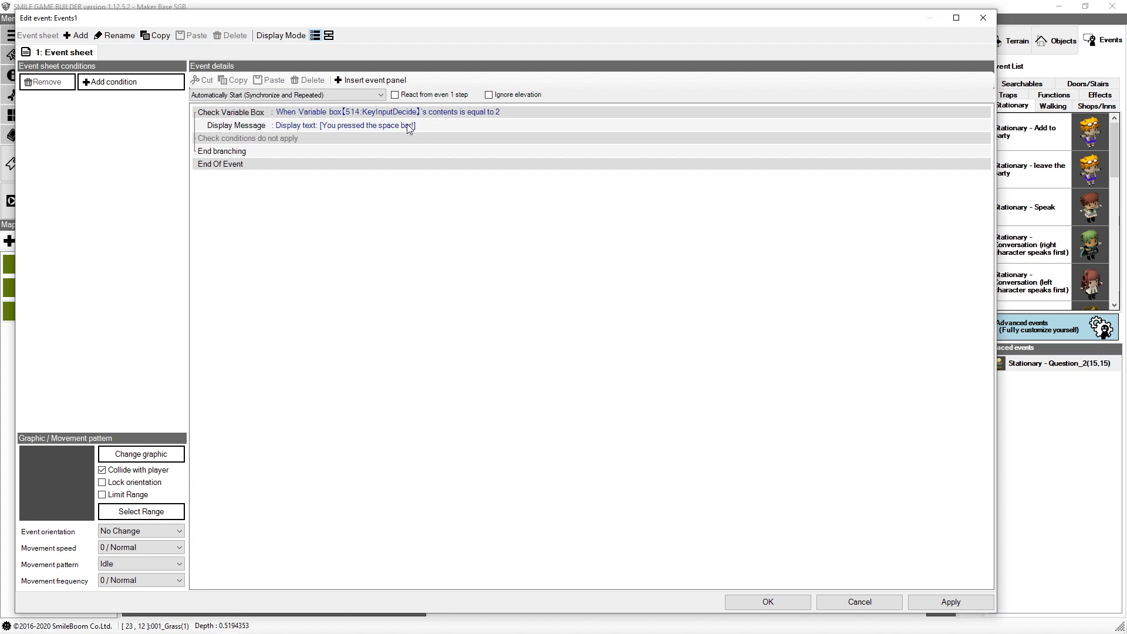
mouse_move(394, 166)
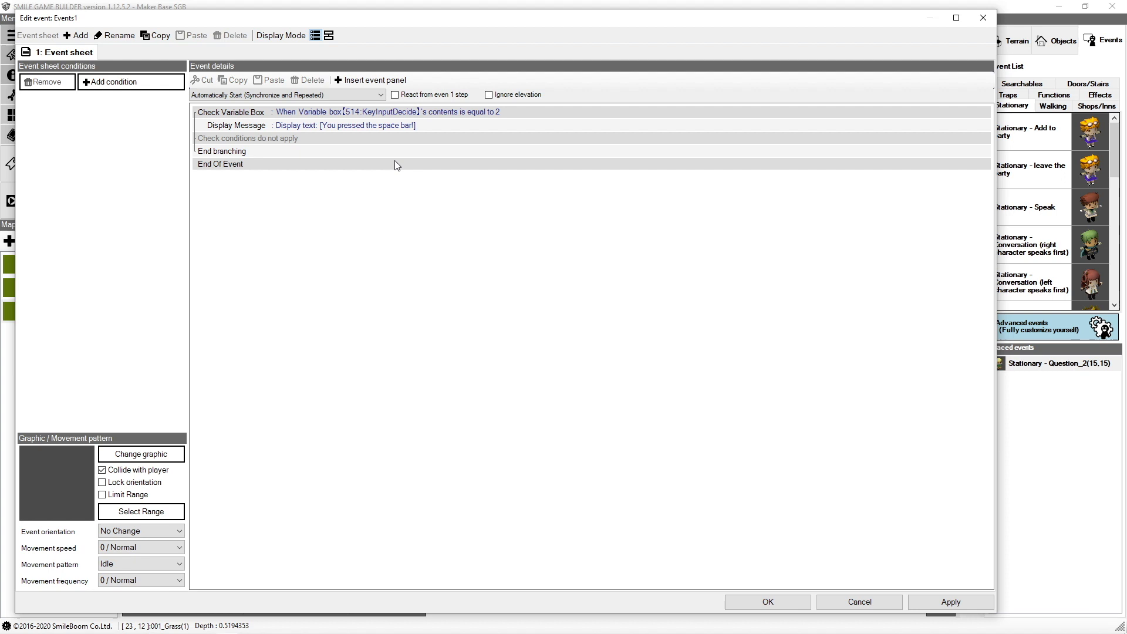
mouse_move(388, 141)
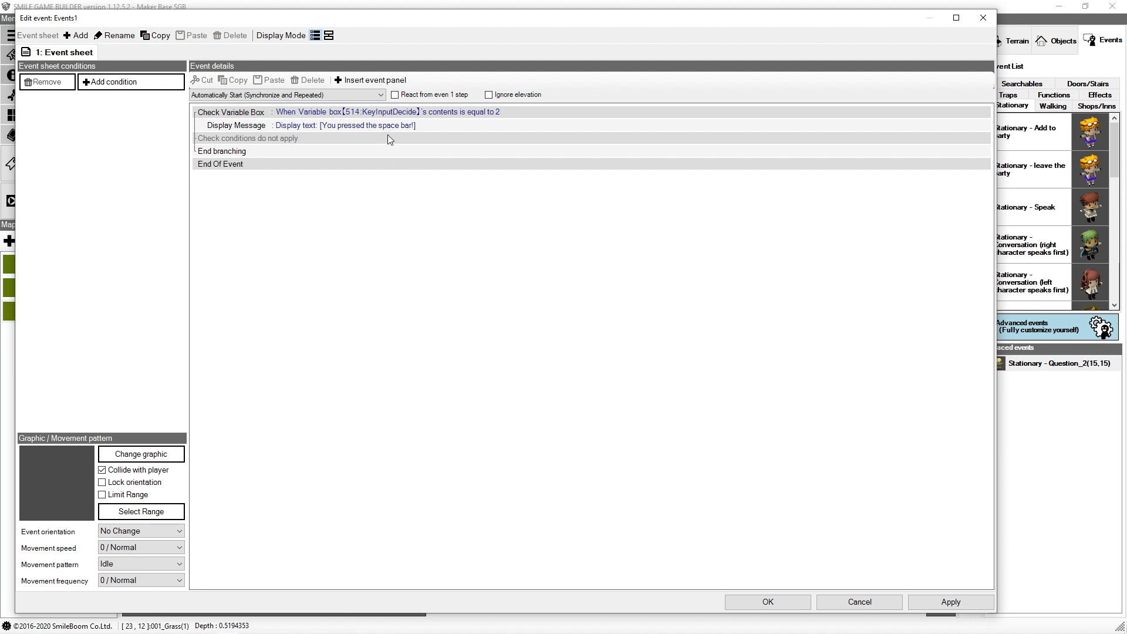
mouse_move(384, 141)
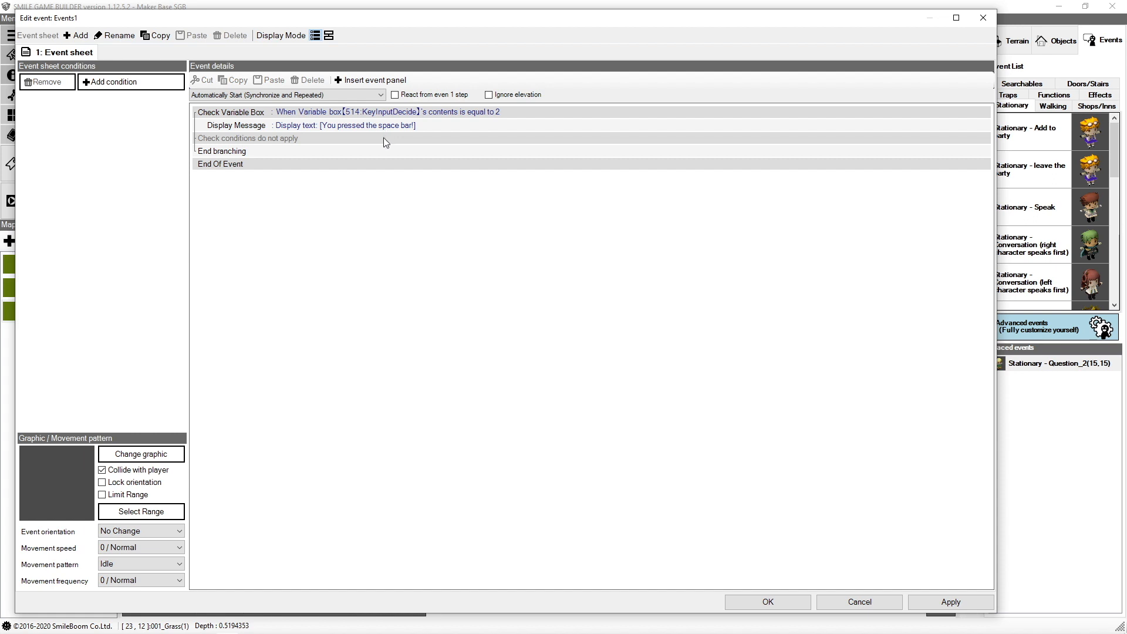
mouse_move(390, 122)
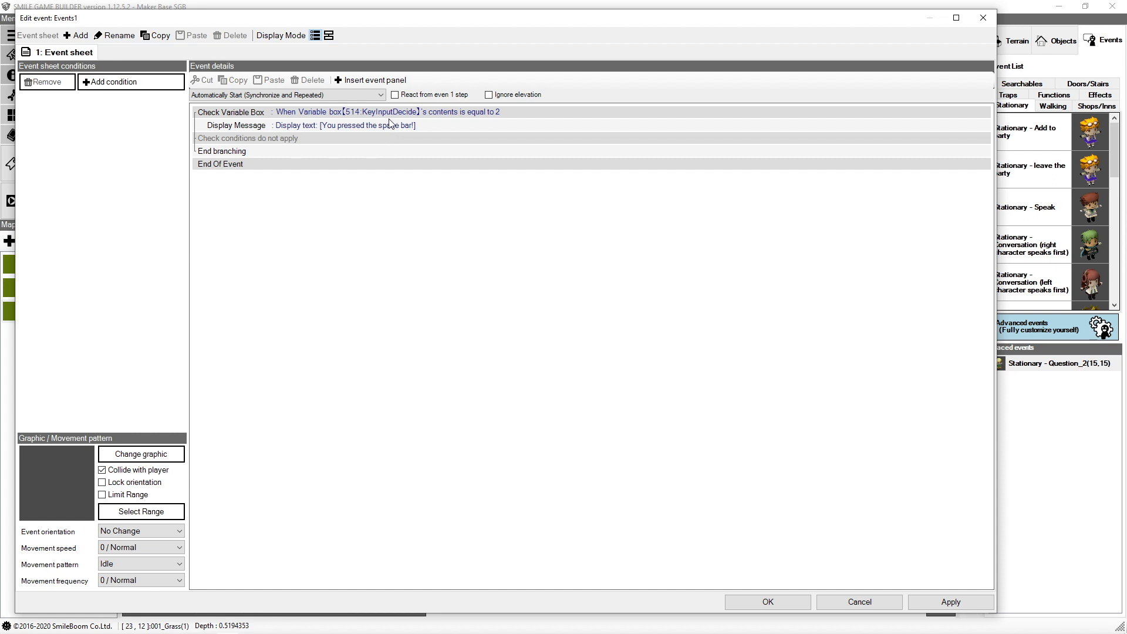
mouse_move(449, 133)
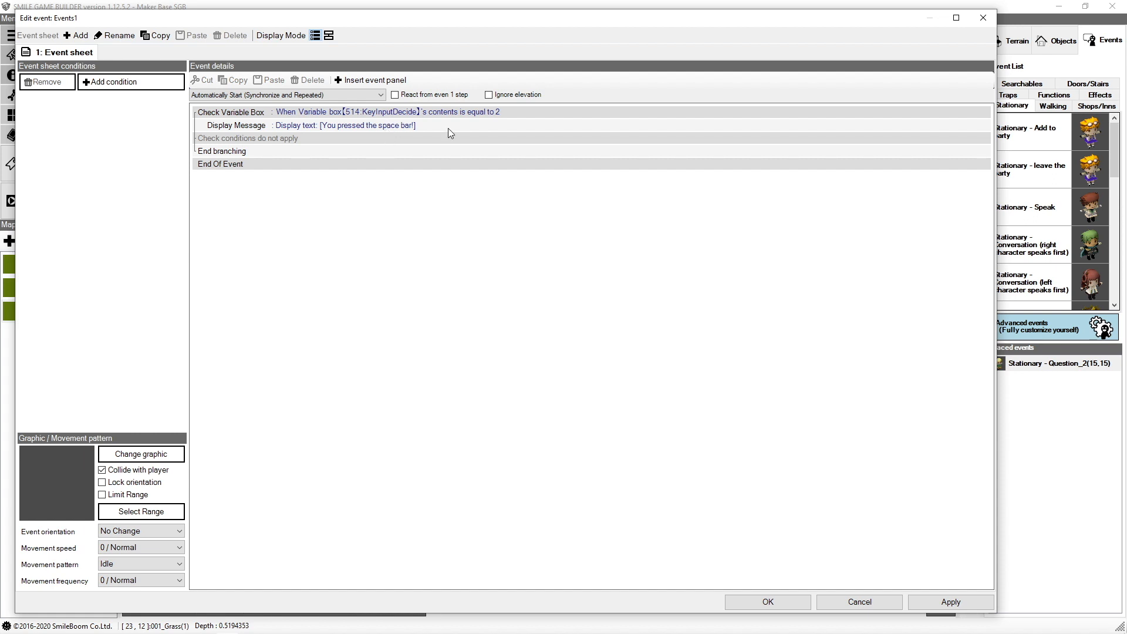
mouse_move(436, 151)
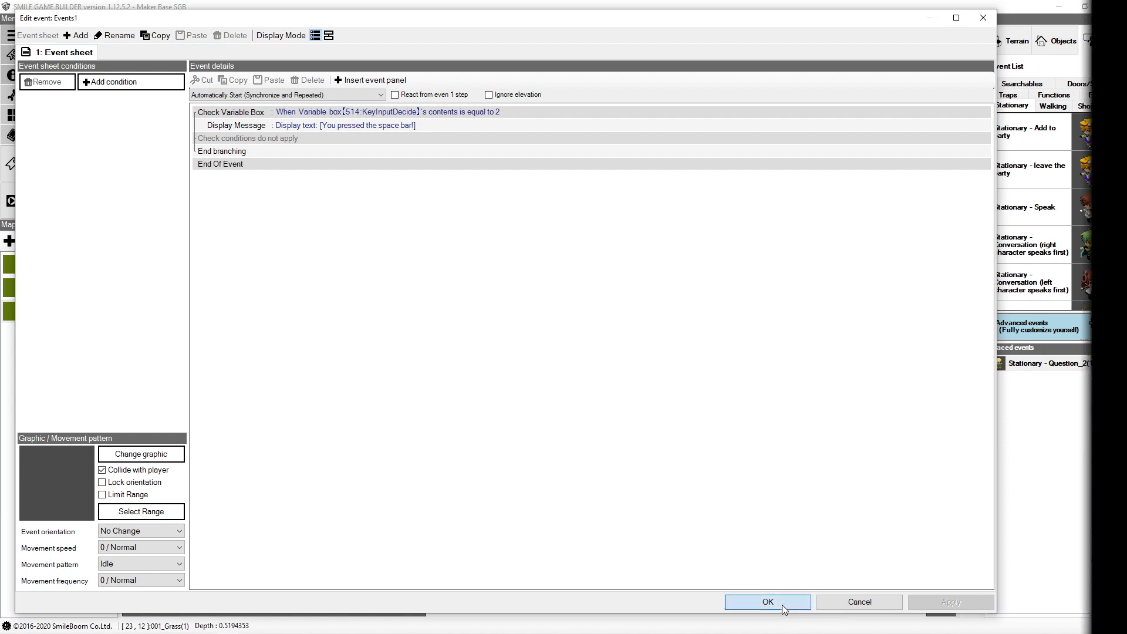
Save Events1 by confirming and closing its event editor.
click(766, 602)
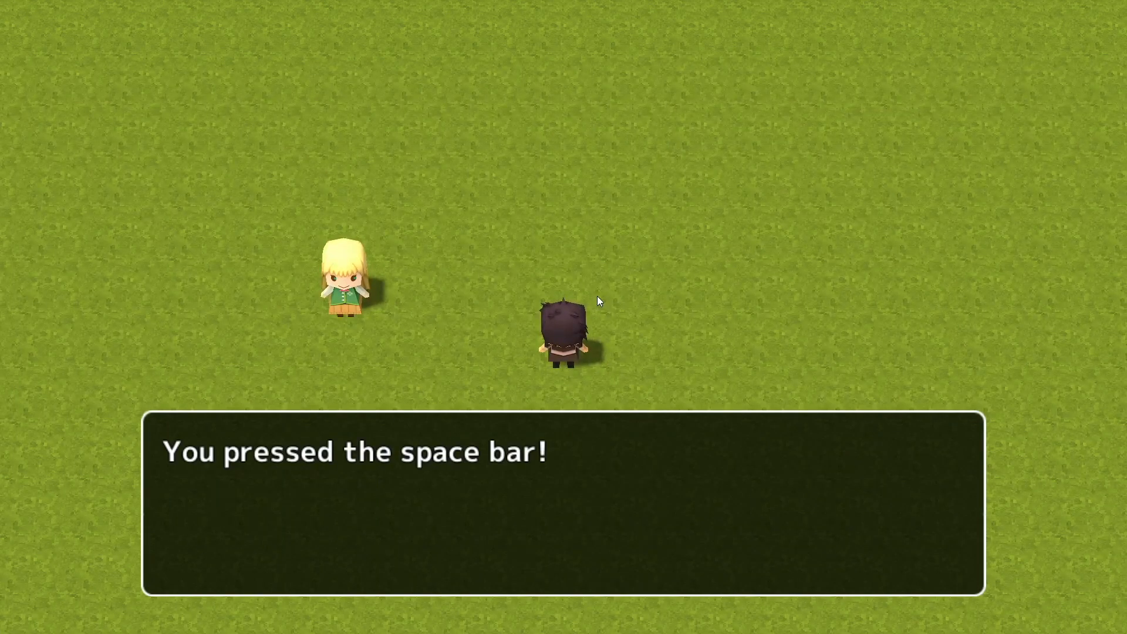
mouse_move(435, 480)
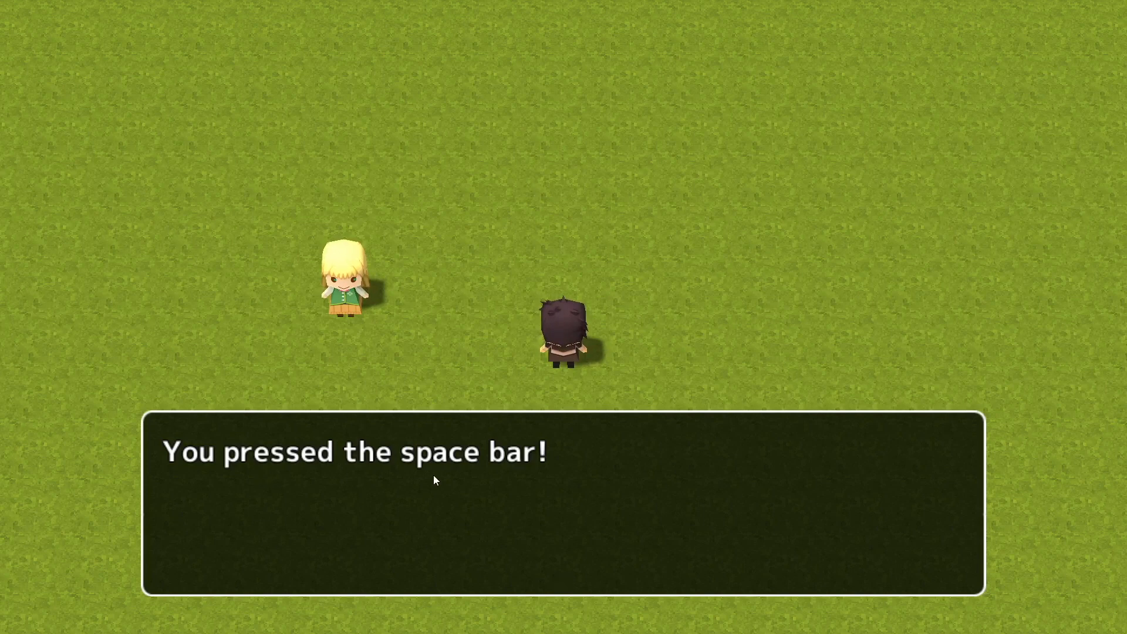
mouse_move(742, 235)
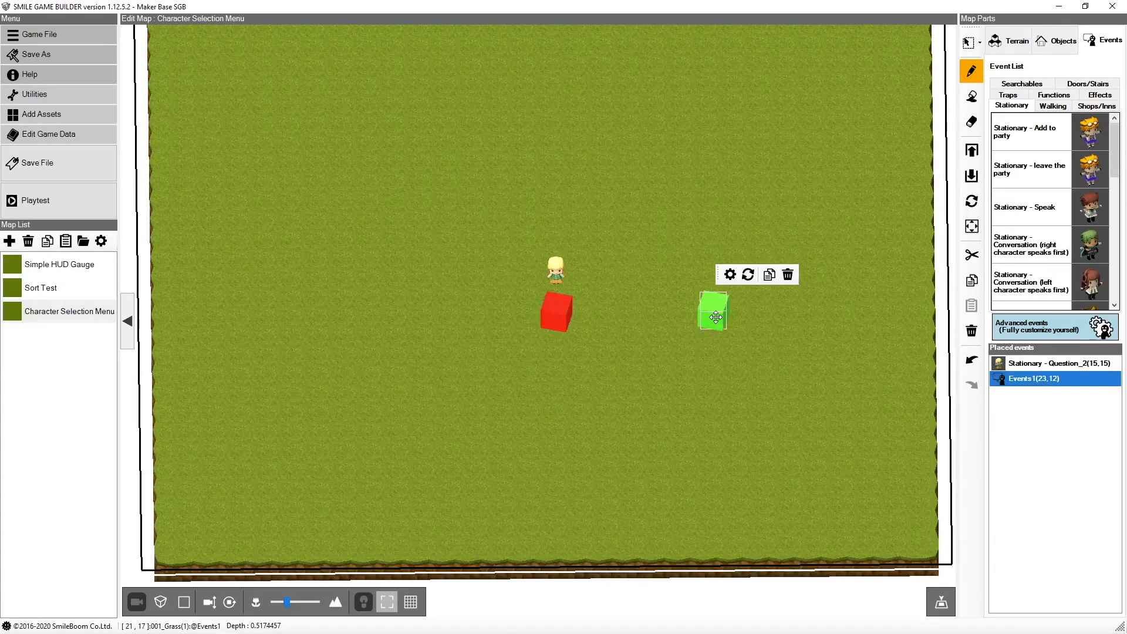
double_click(712, 309)
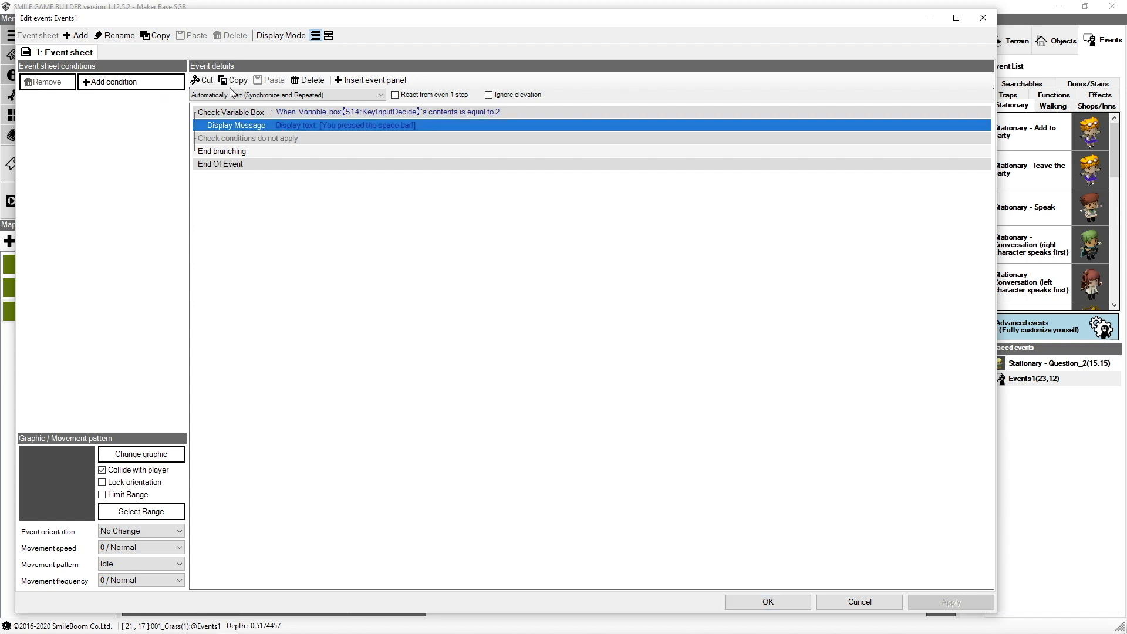
click(371, 80)
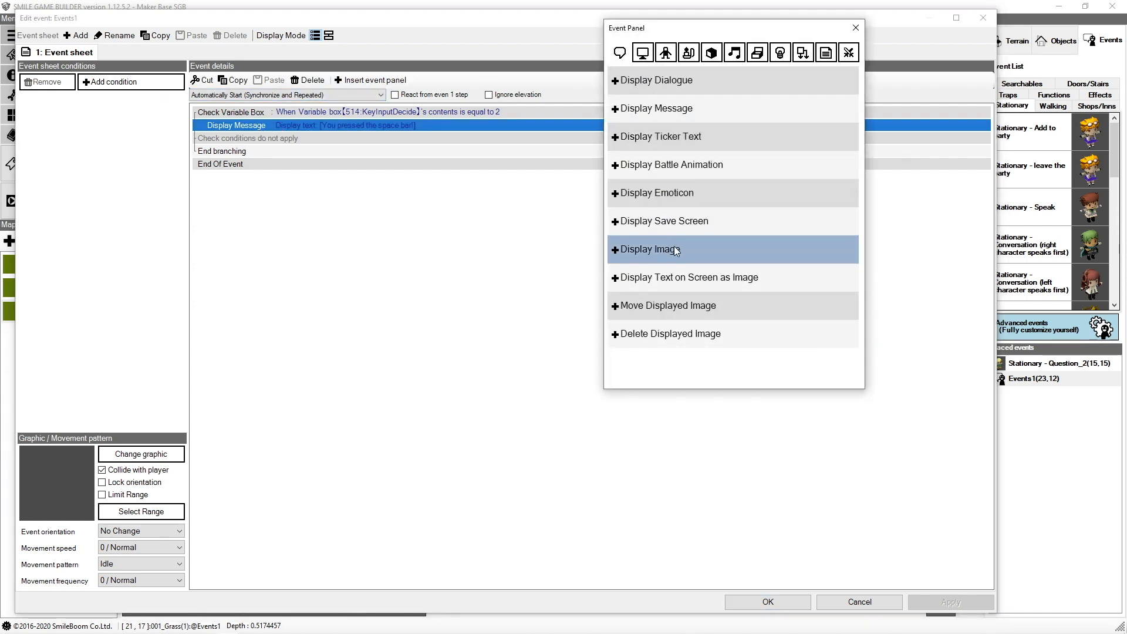
mouse_move(674, 257)
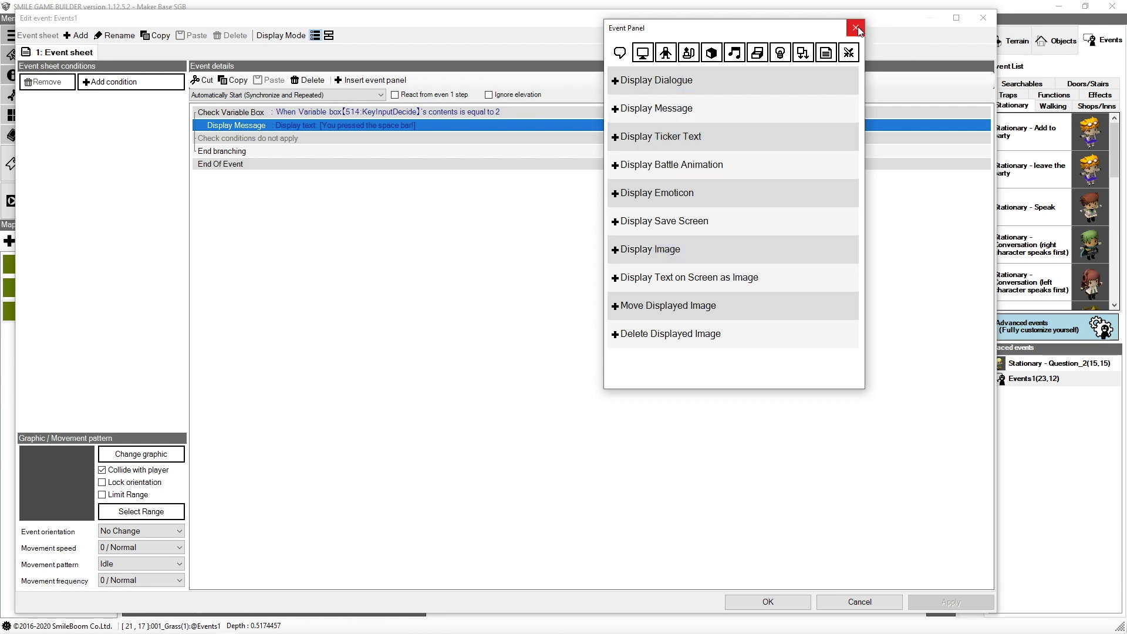
click(856, 29)
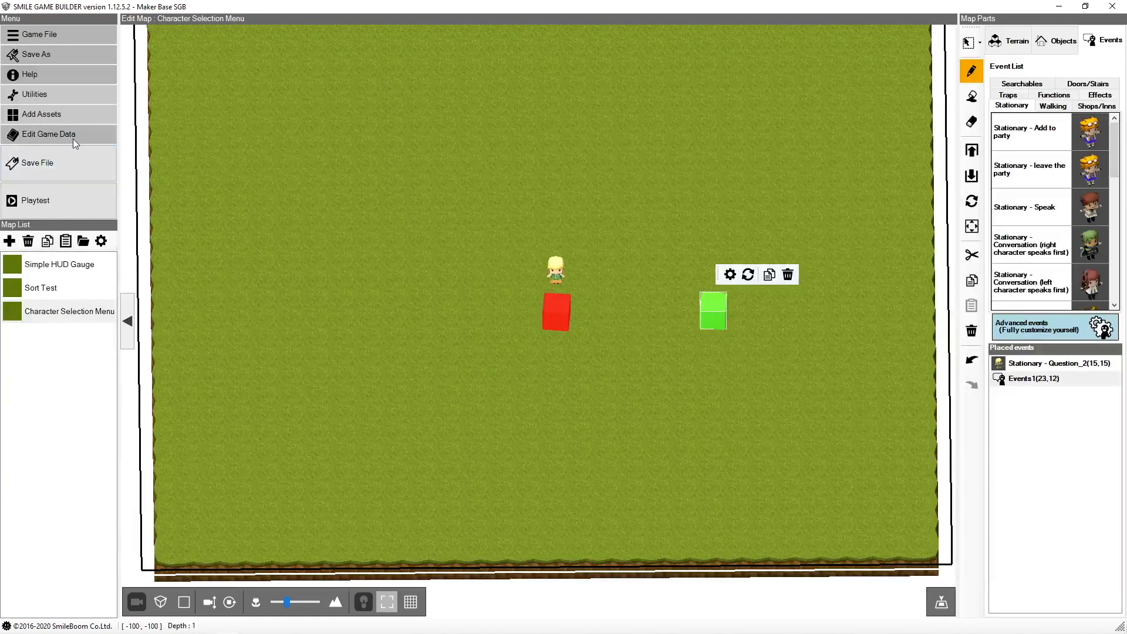
click(48, 134)
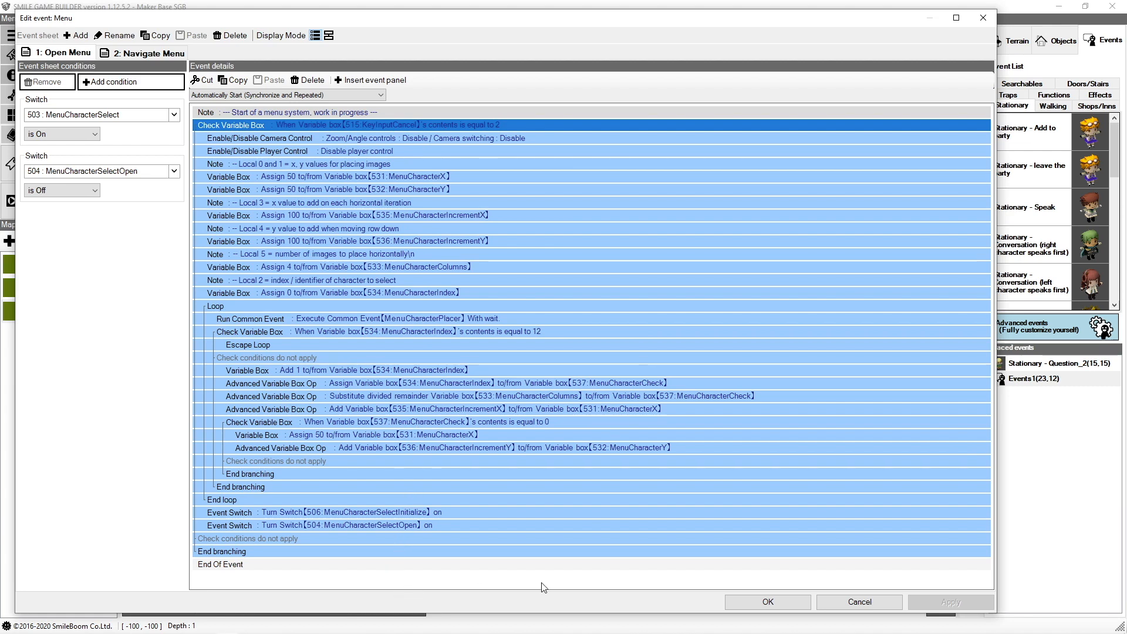
mouse_move(794, 631)
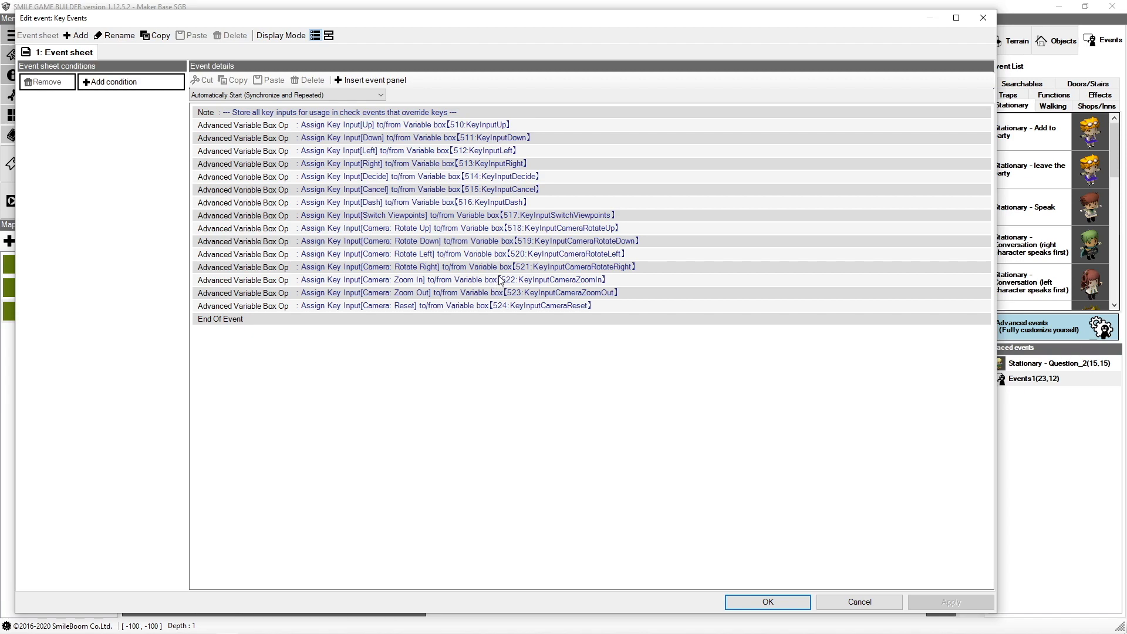
mouse_move(499, 271)
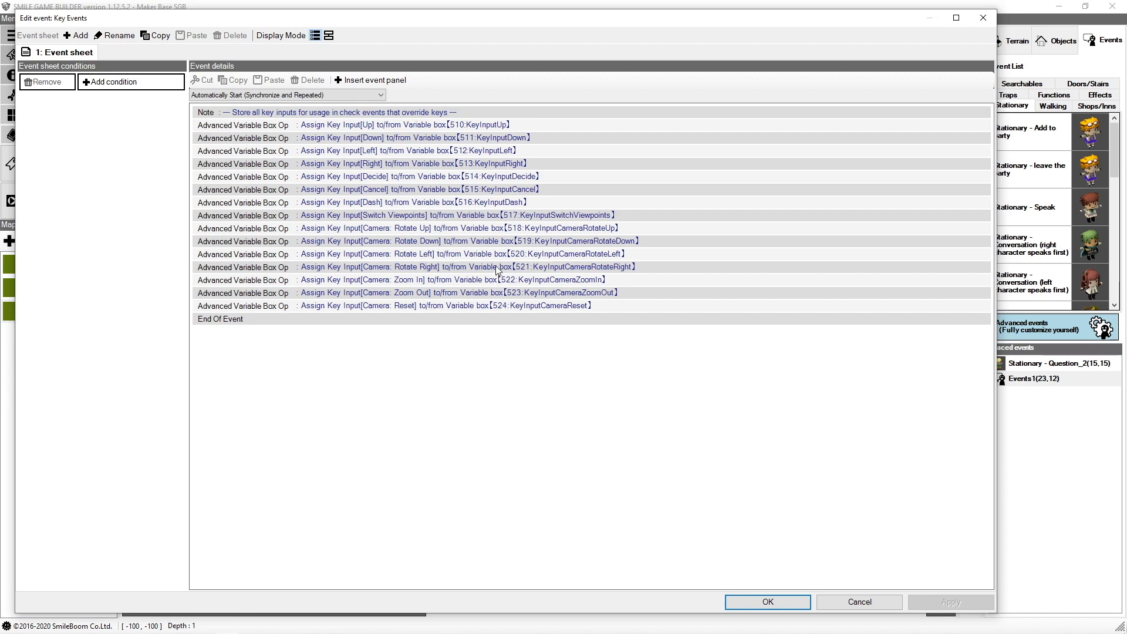
click(766, 601)
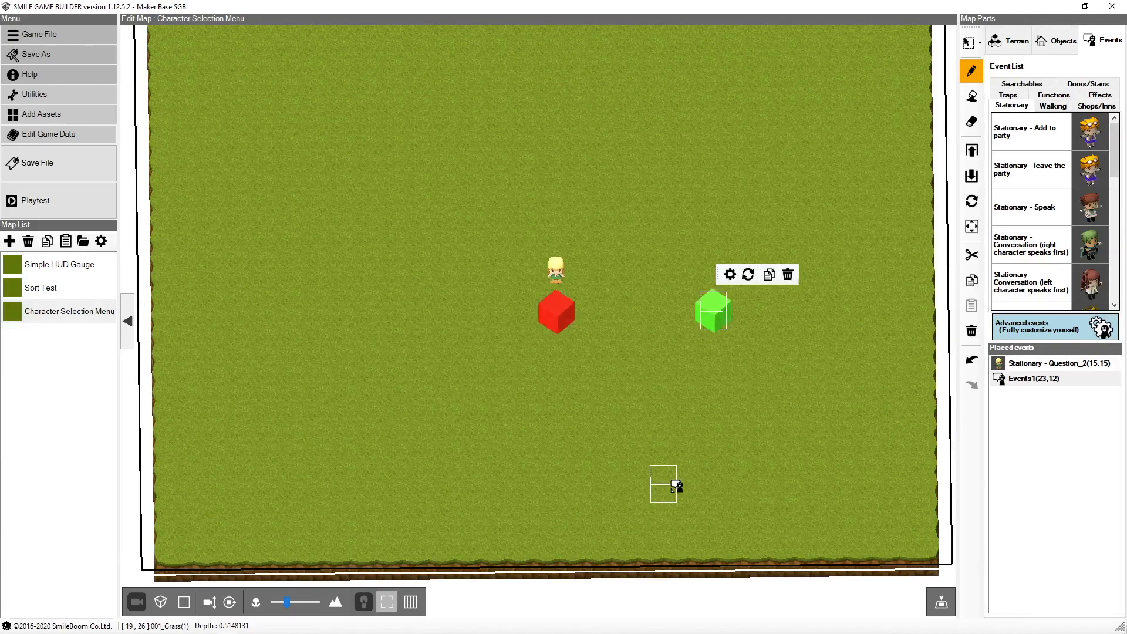